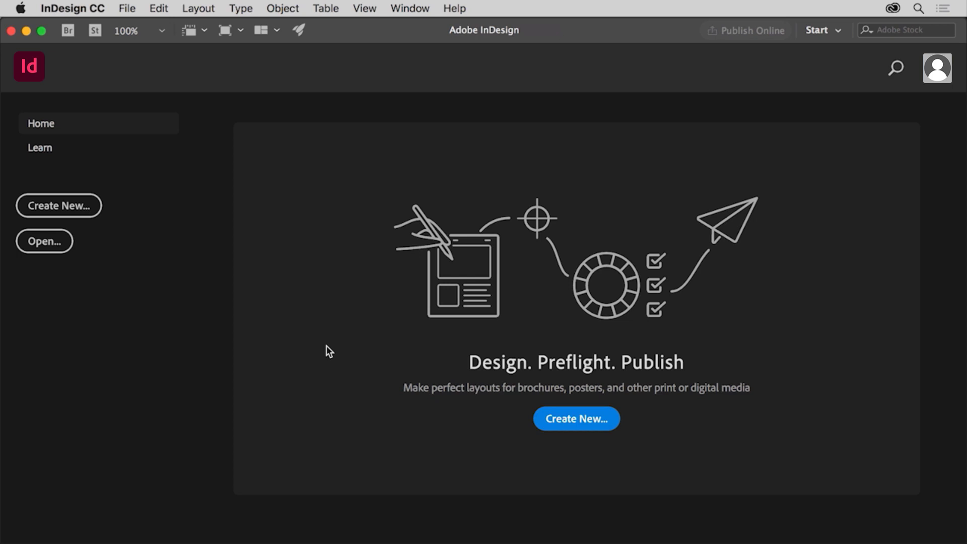
mouse_move(181, 235)
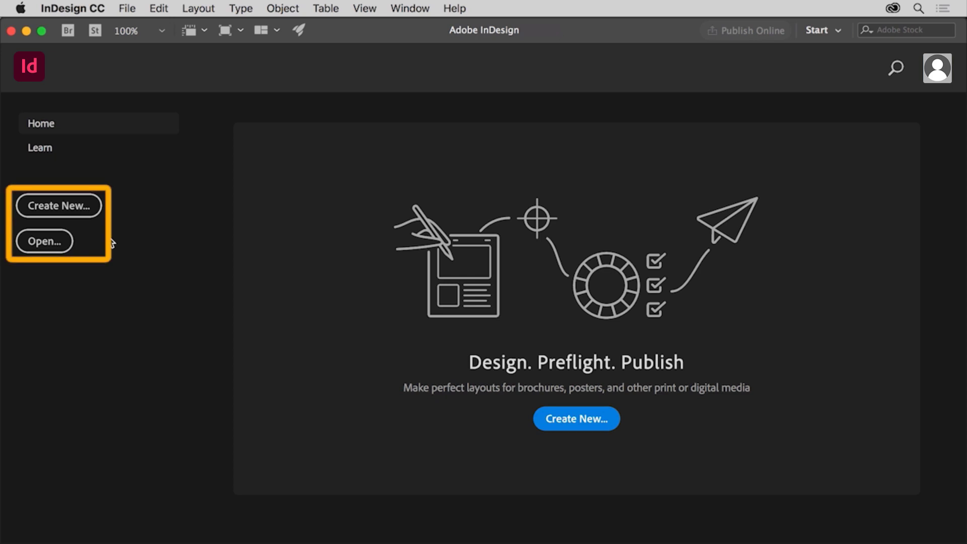
mouse_move(117, 213)
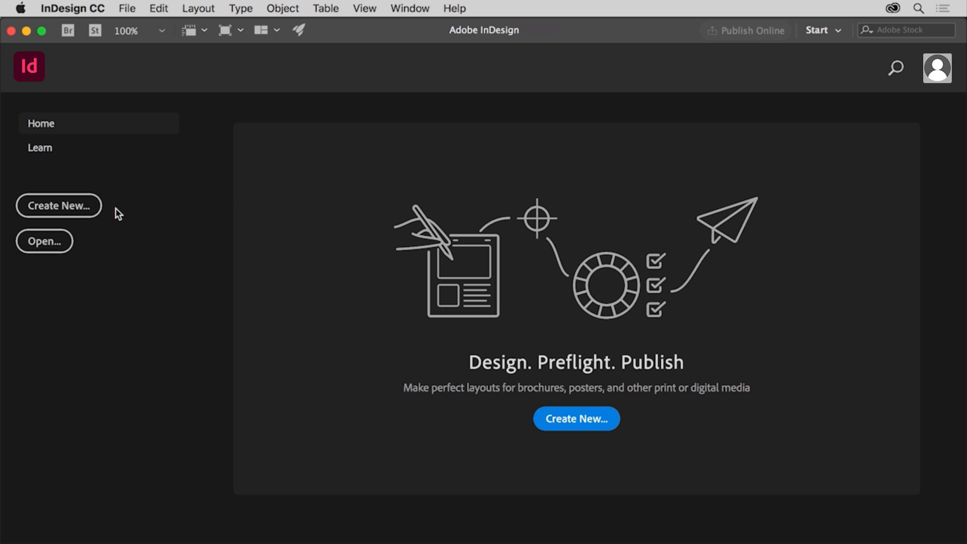
mouse_move(114, 169)
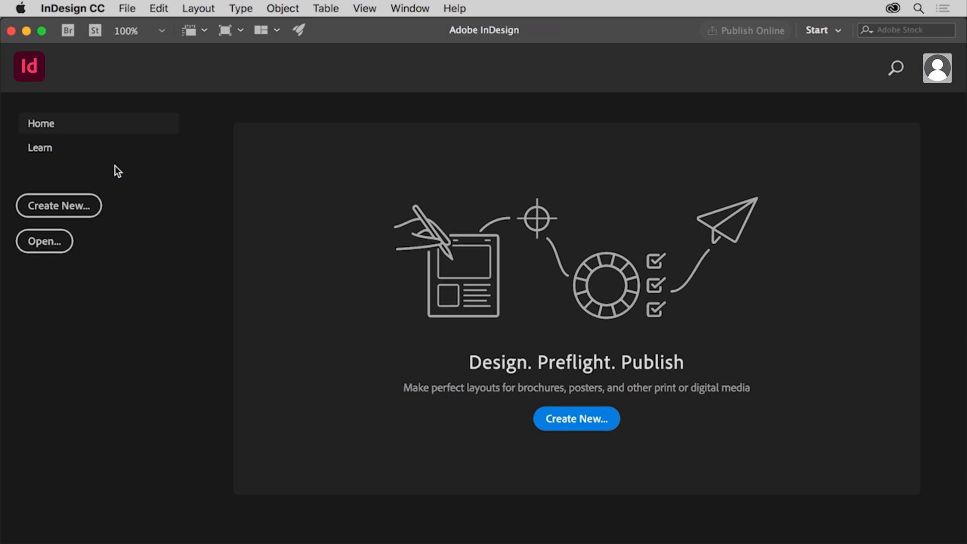
Start a new document and show every blank preset in the Print category
click(127, 8)
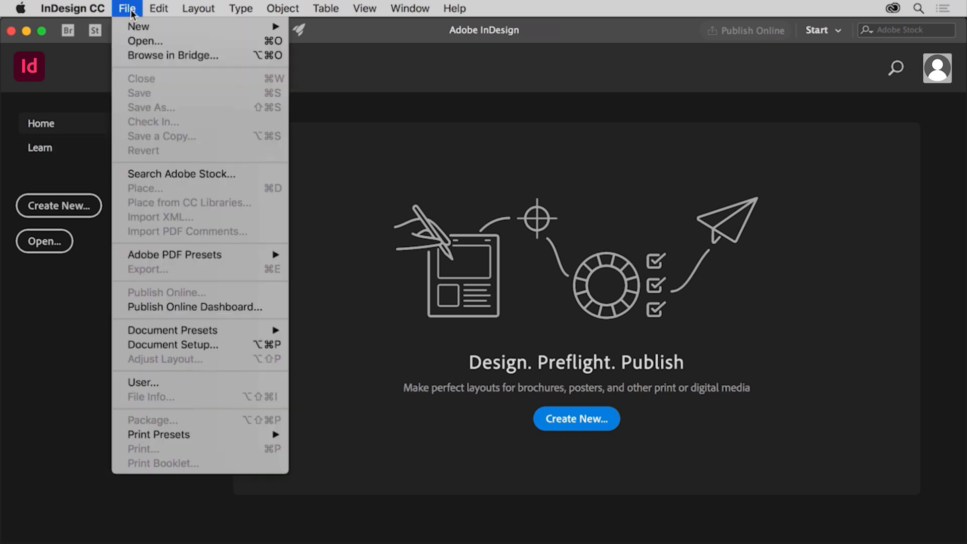
mouse_move(145, 41)
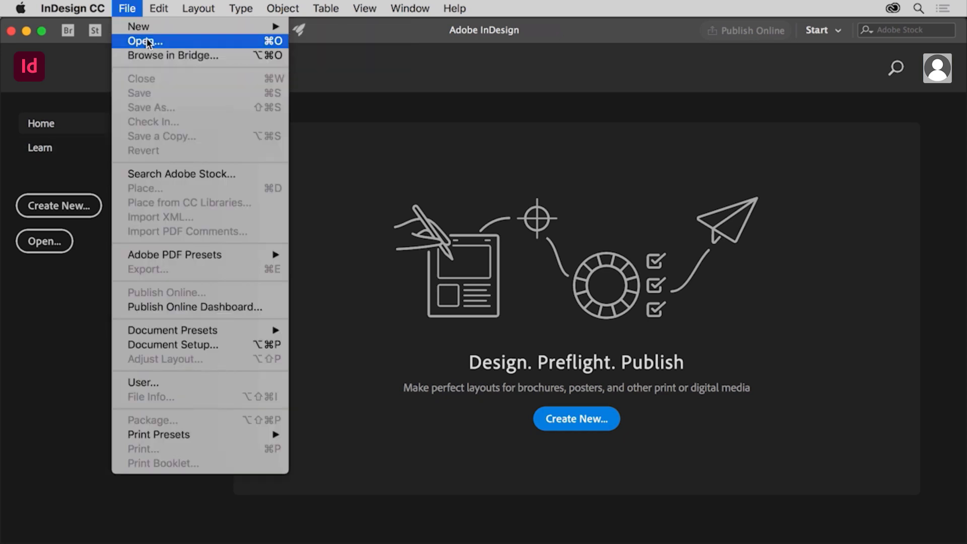
mouse_move(139, 26)
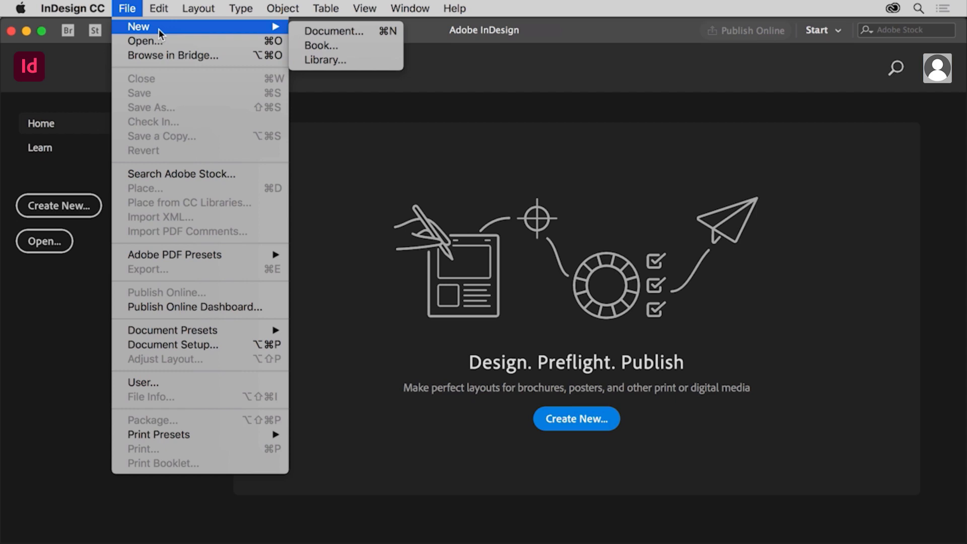
mouse_move(276, 26)
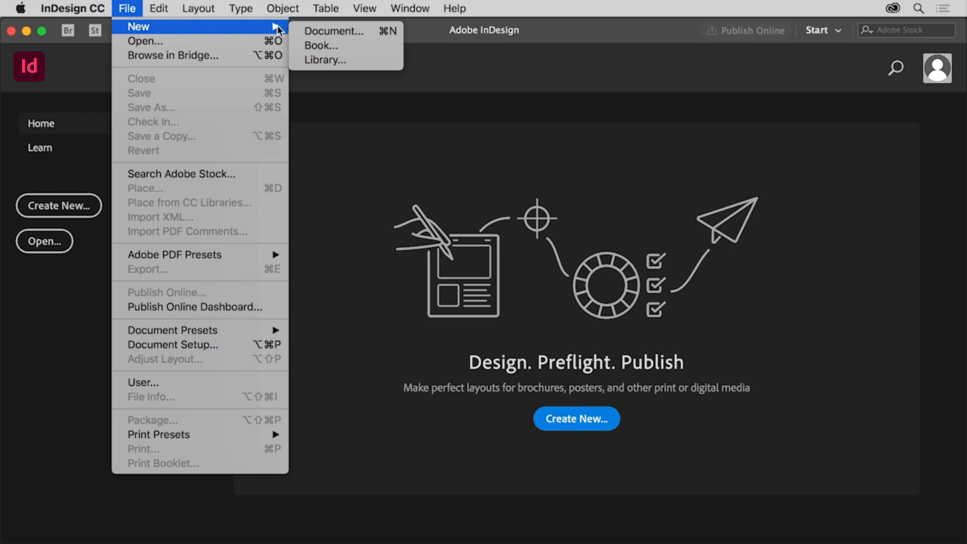
mouse_move(370, 36)
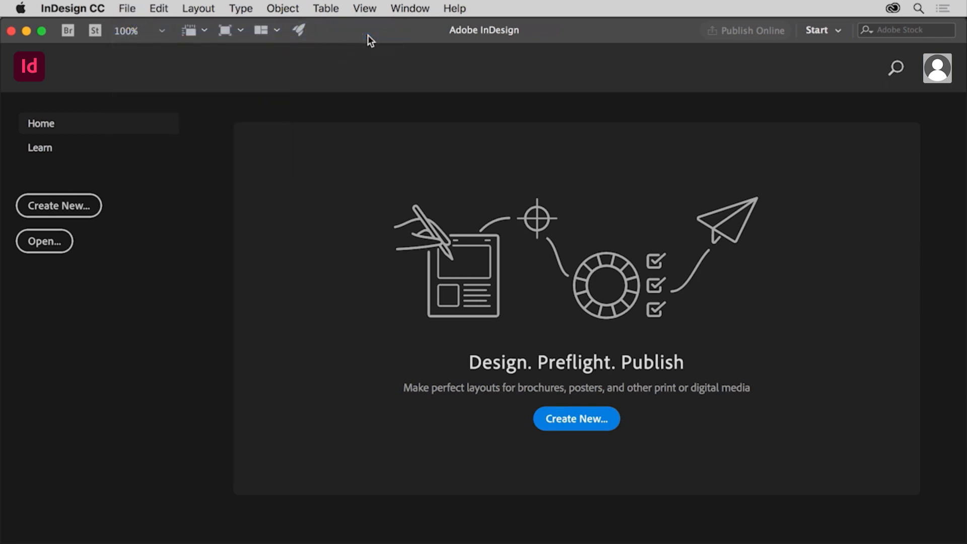
click(576, 418)
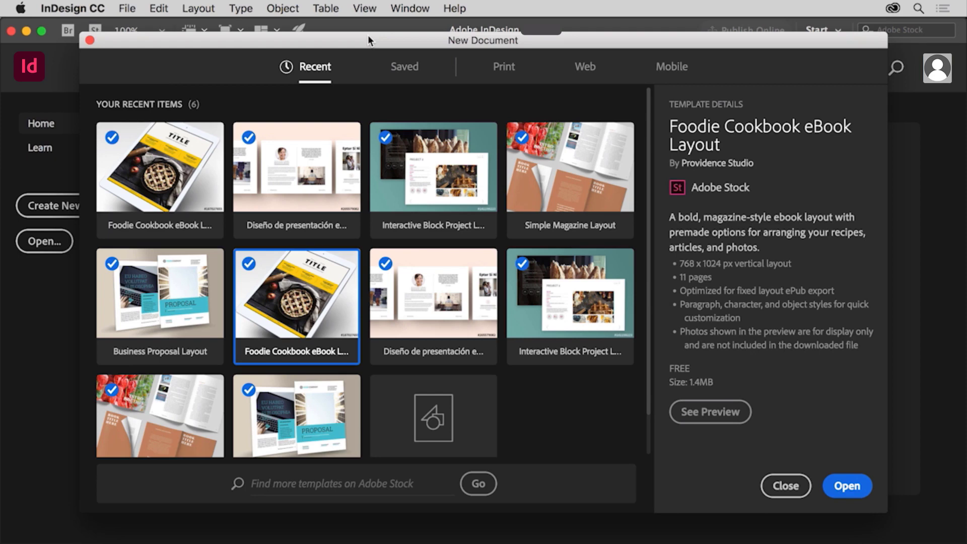
mouse_move(407, 99)
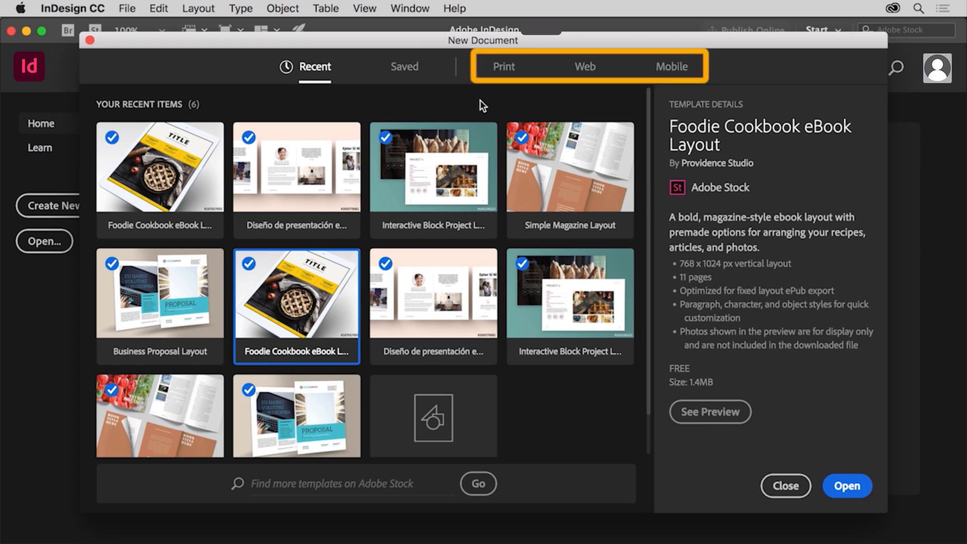
mouse_move(669, 95)
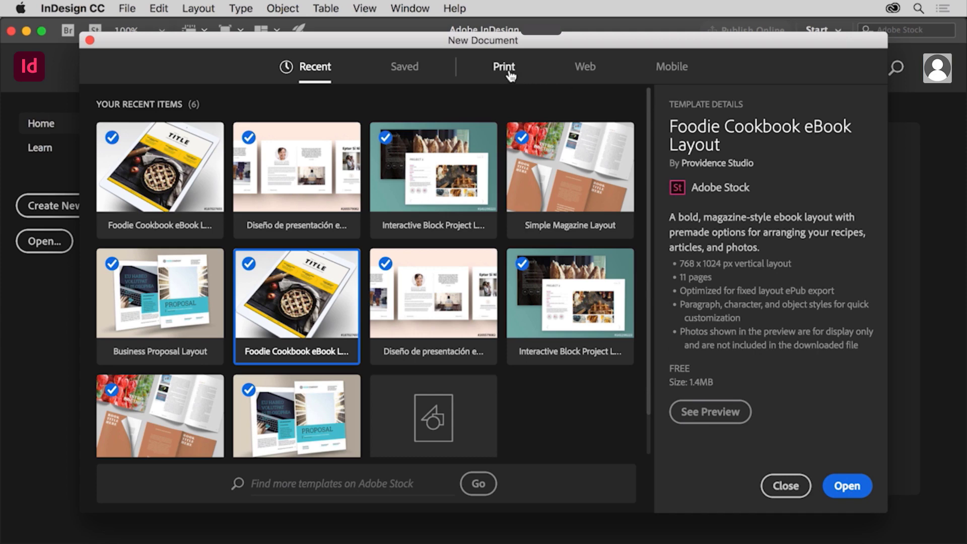
click(503, 66)
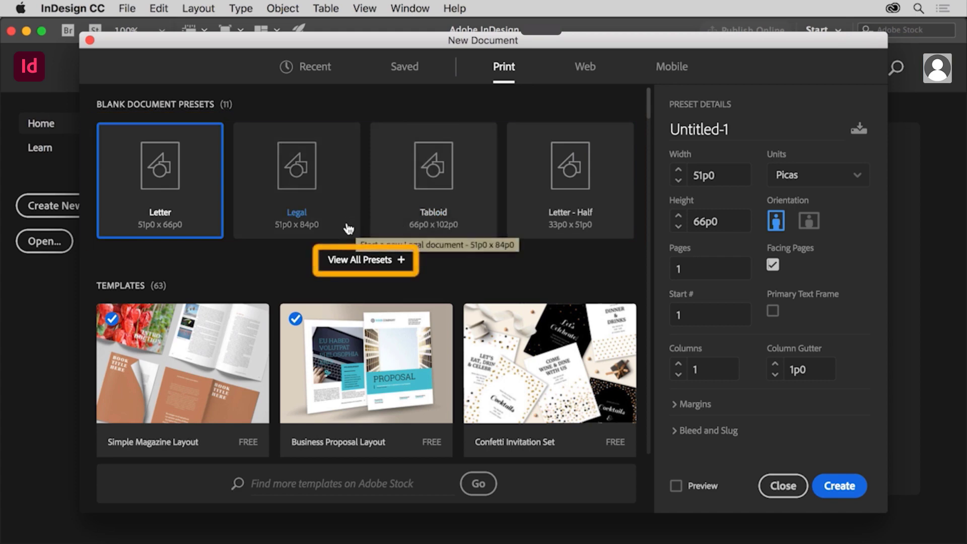
click(365, 259)
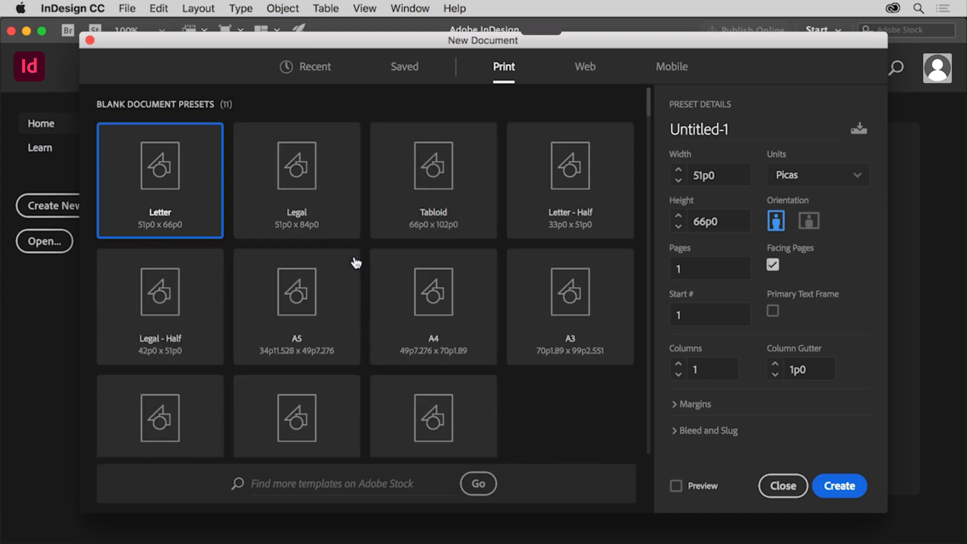
mouse_move(377, 228)
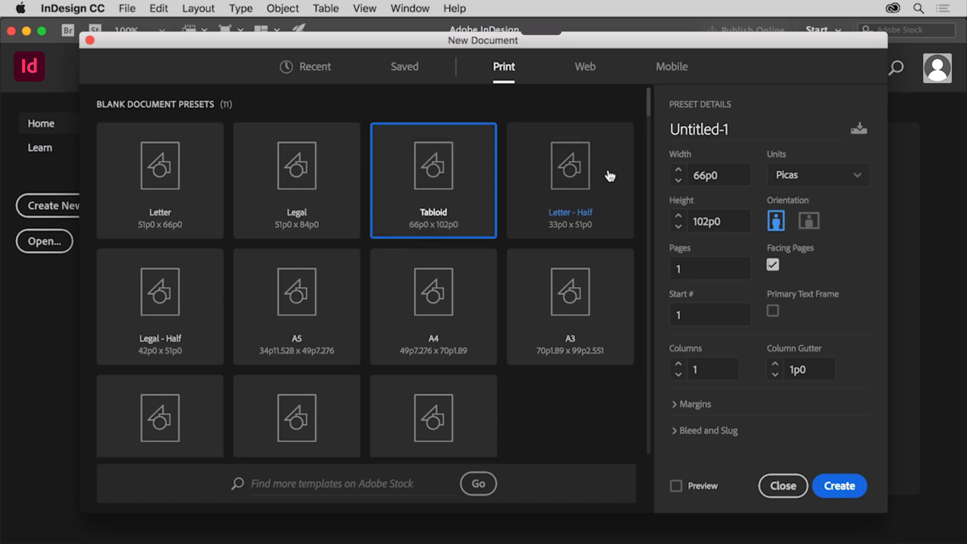
mouse_move(653, 115)
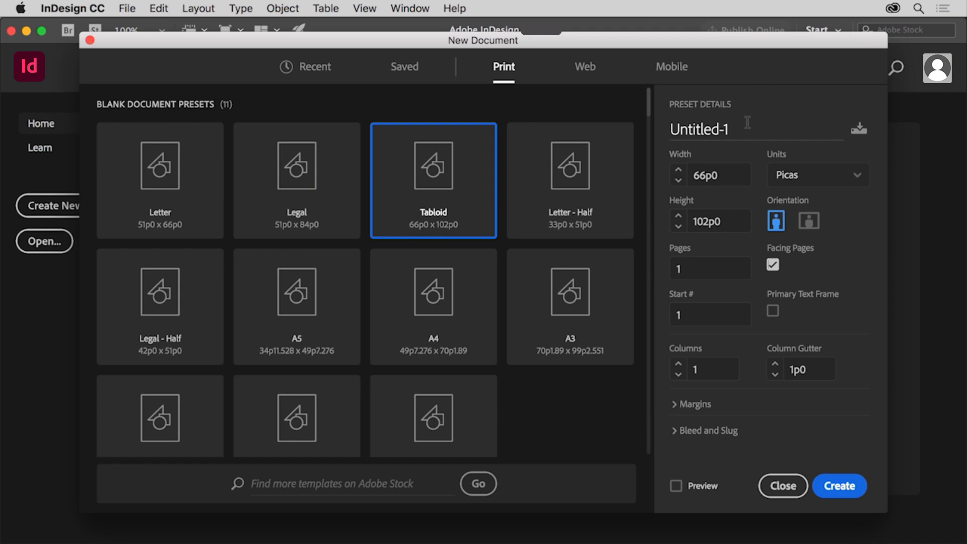
Name the new document Flyer and measure it in inches
click(731, 130)
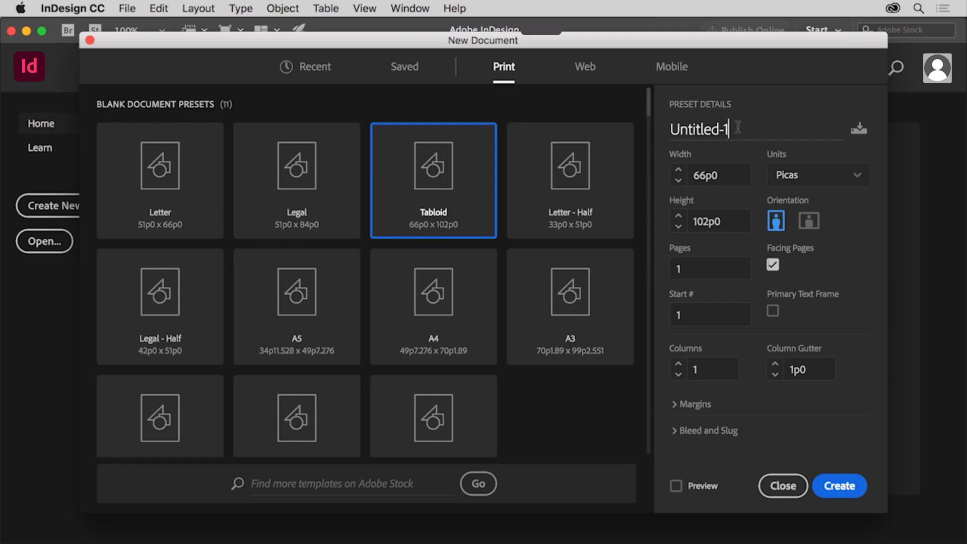
text(Fl)
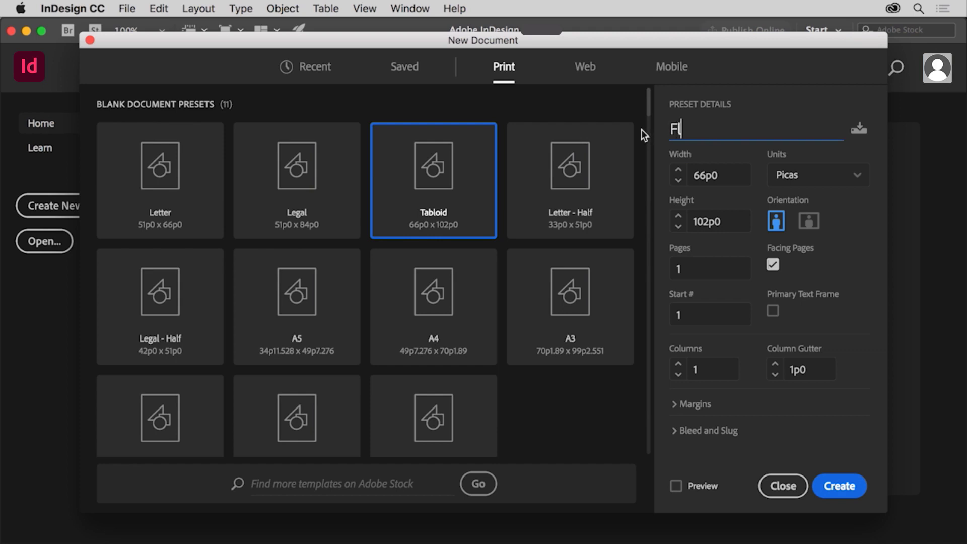
text(lyer)
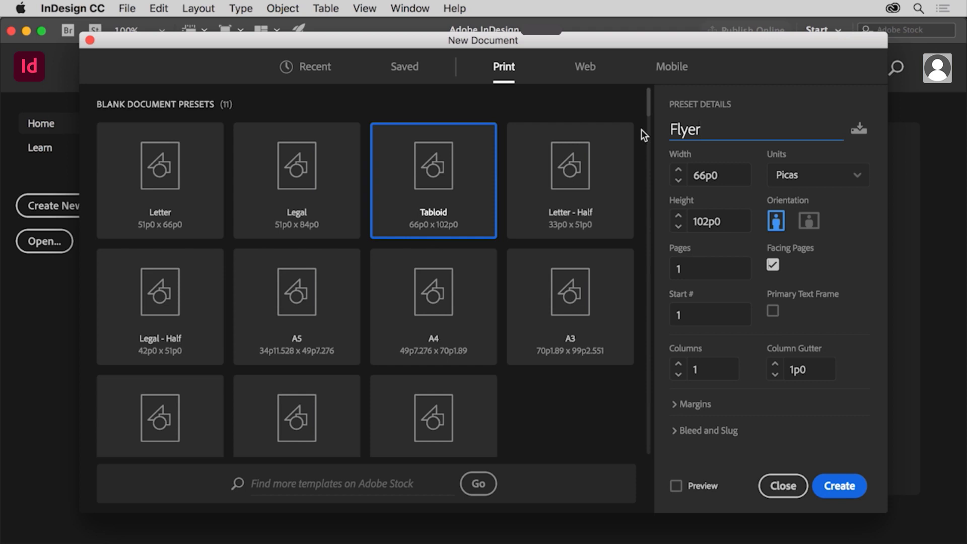
mouse_move(653, 145)
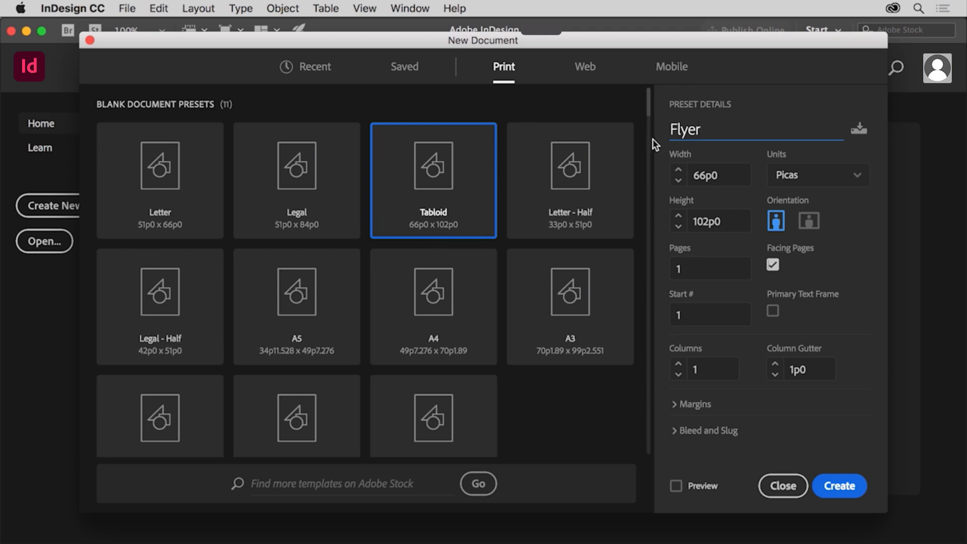
click(818, 175)
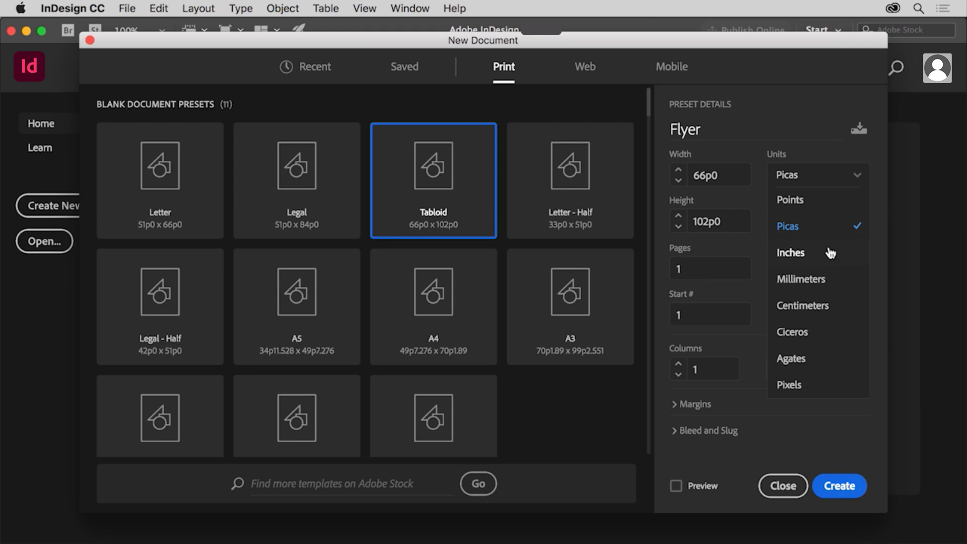
click(789, 252)
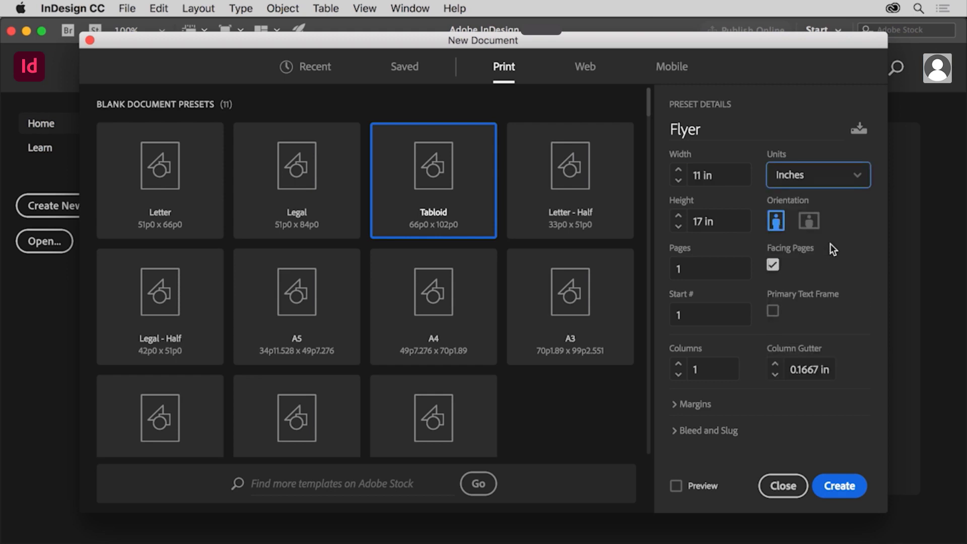
mouse_move(834, 206)
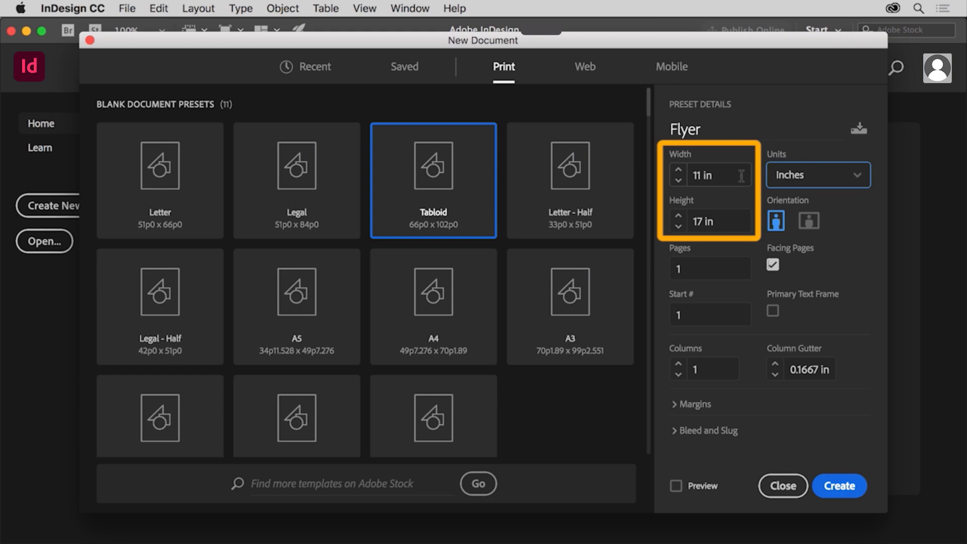
mouse_move(744, 220)
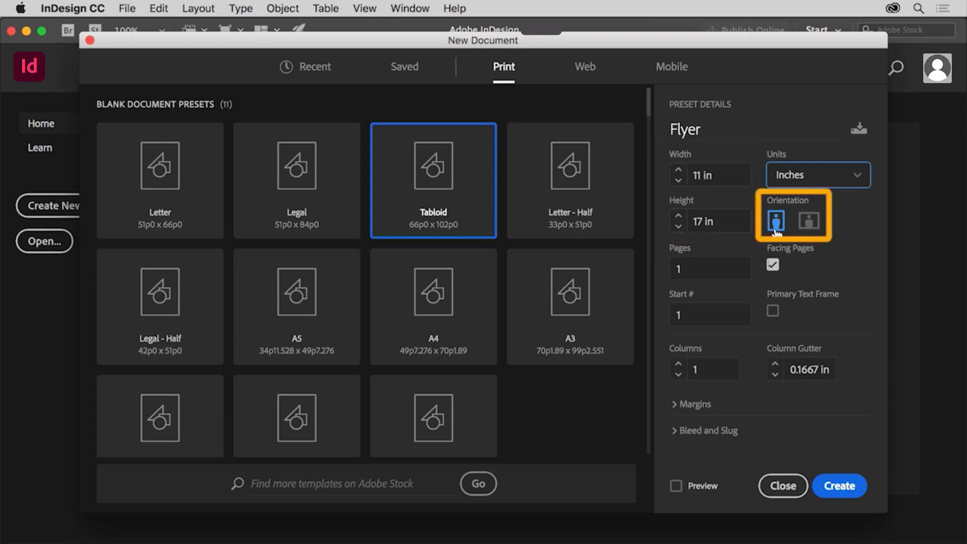
mouse_move(777, 222)
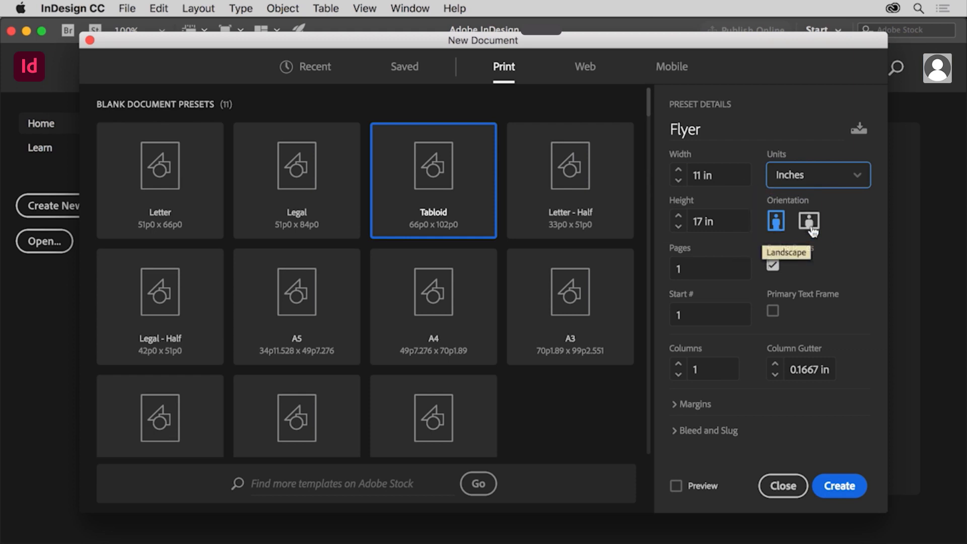
Make the page landscape (17 × 11 in) with facing pages turned off
click(808, 222)
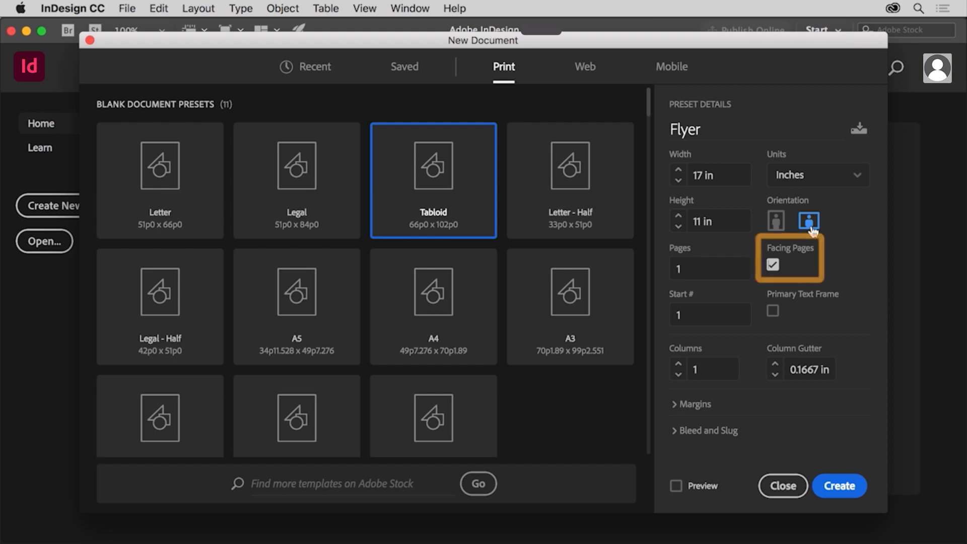
click(772, 264)
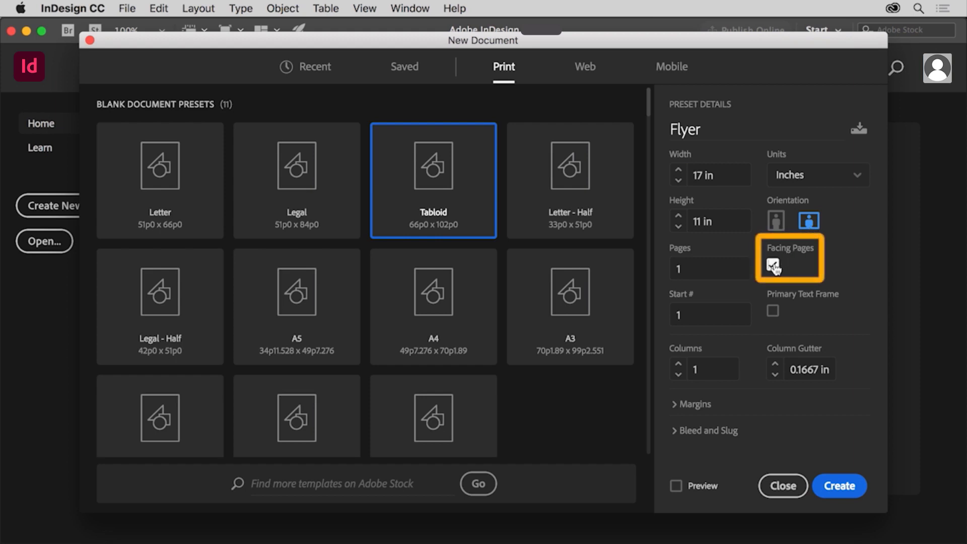
click(772, 265)
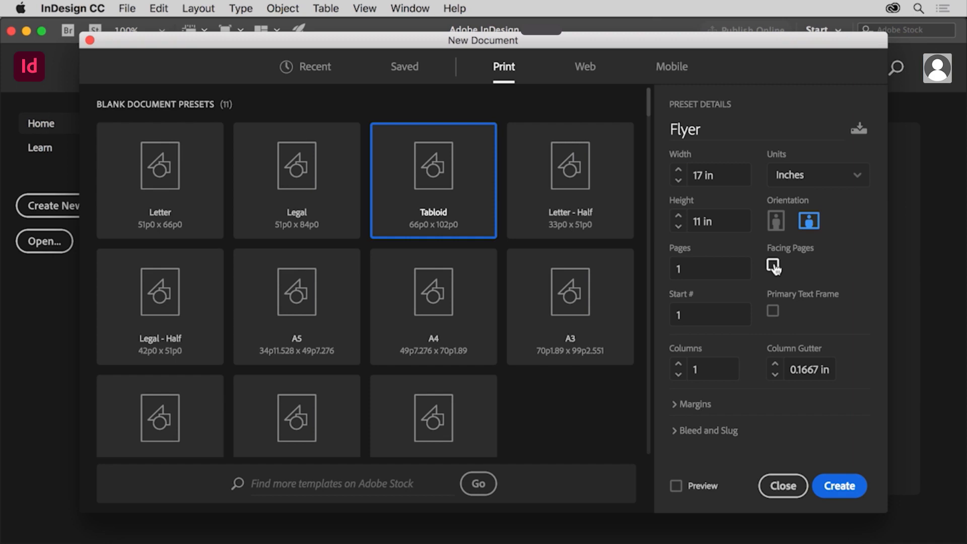
click(773, 265)
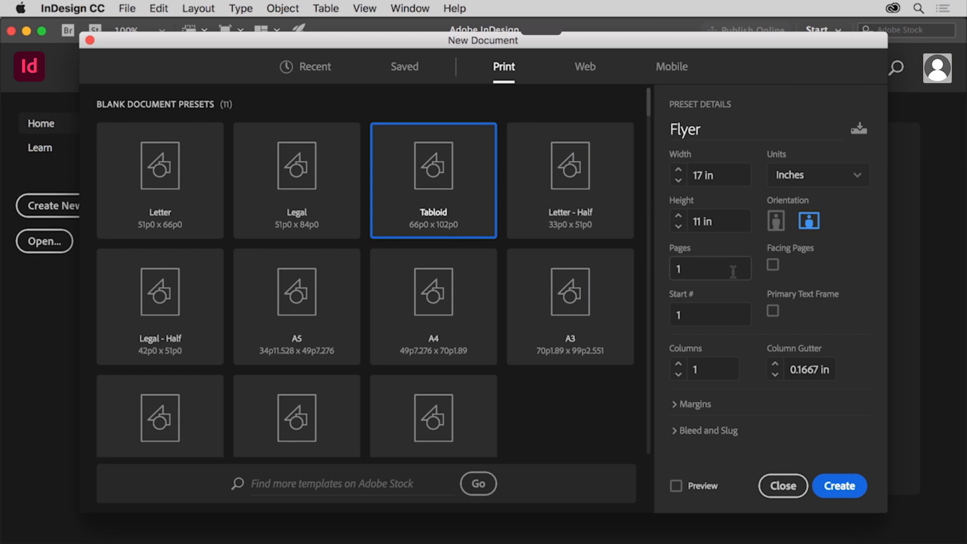
mouse_move(817, 441)
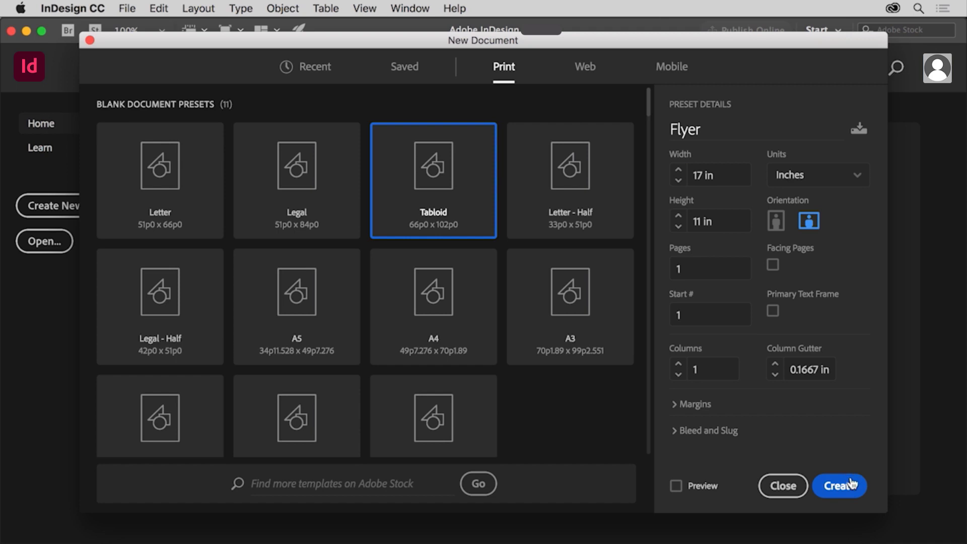
Create the Flyer document as a single blank 17 × 11 inch landscape page
click(840, 485)
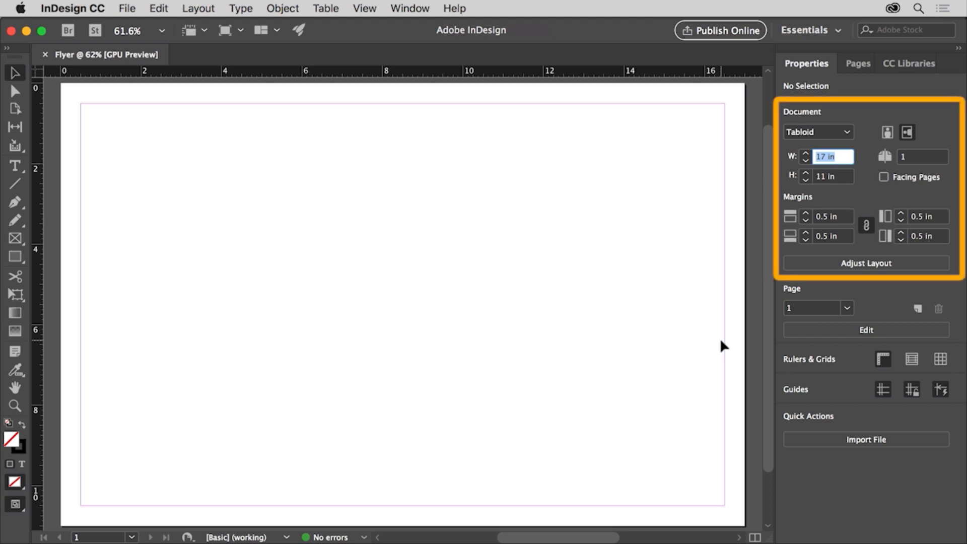
mouse_move(852, 205)
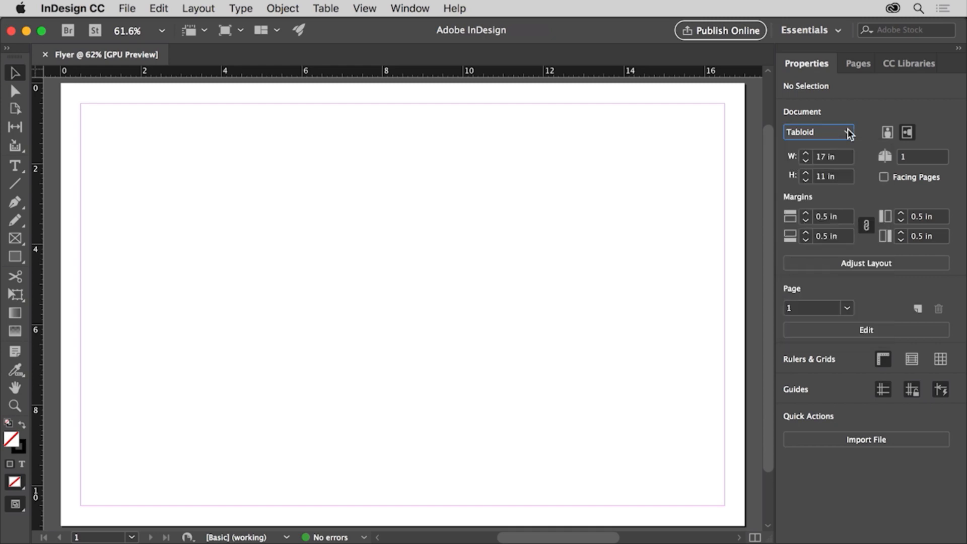
mouse_move(850, 157)
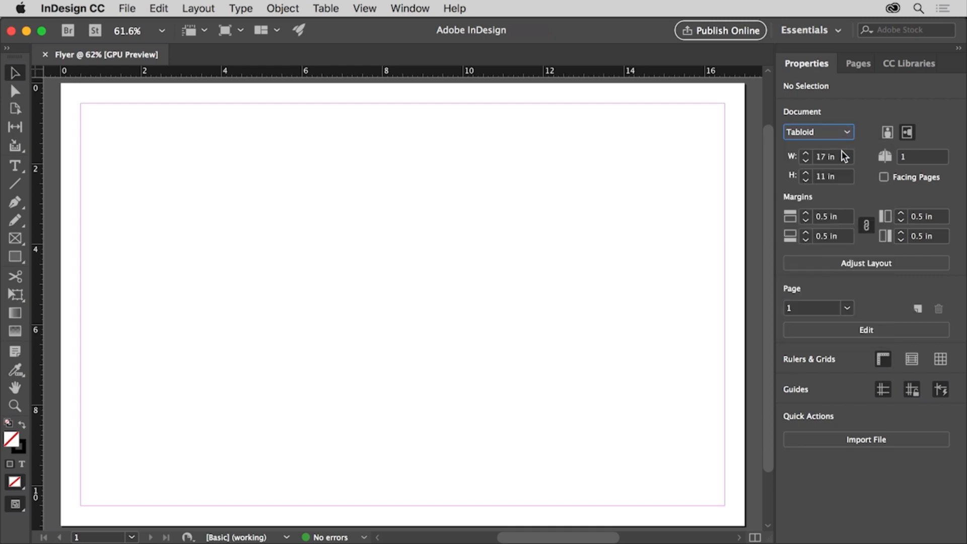
mouse_move(877, 157)
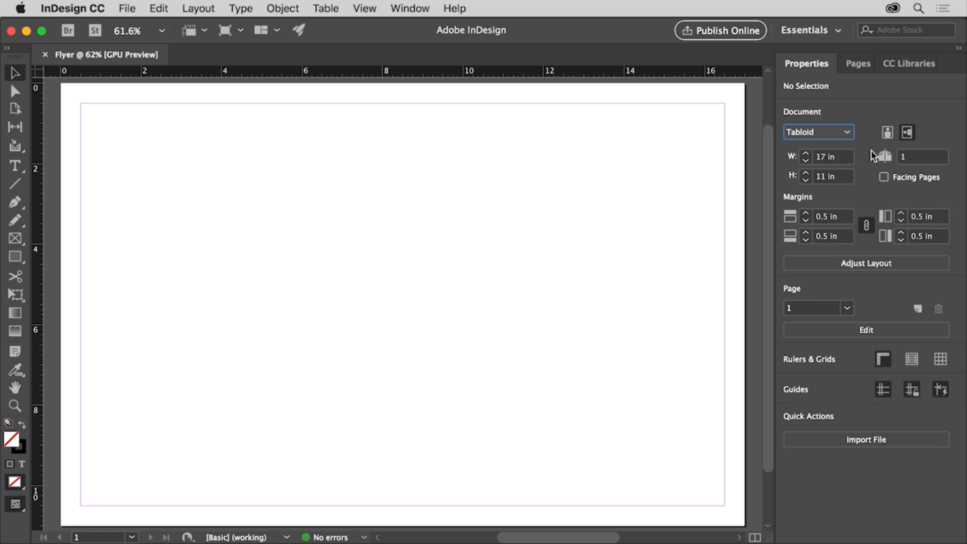
mouse_move(868, 155)
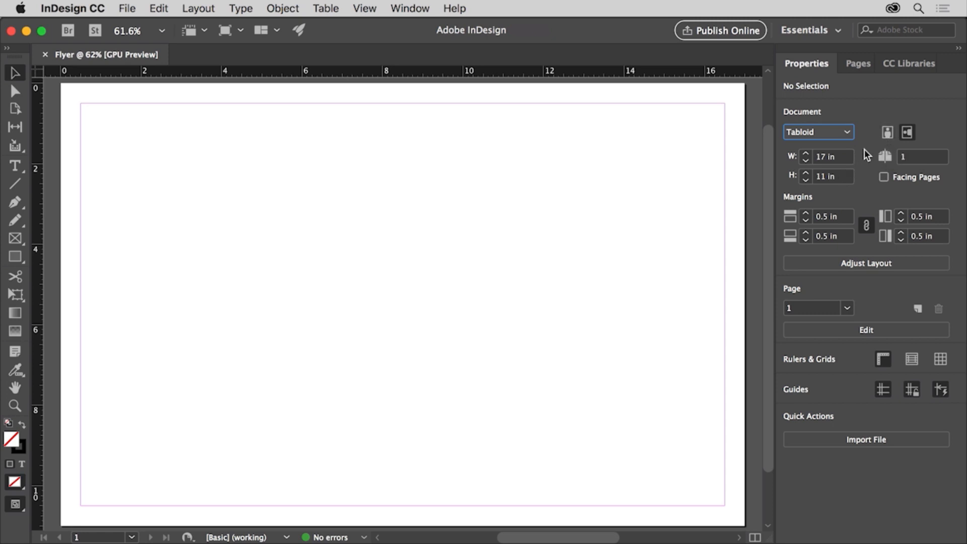
mouse_move(314, 84)
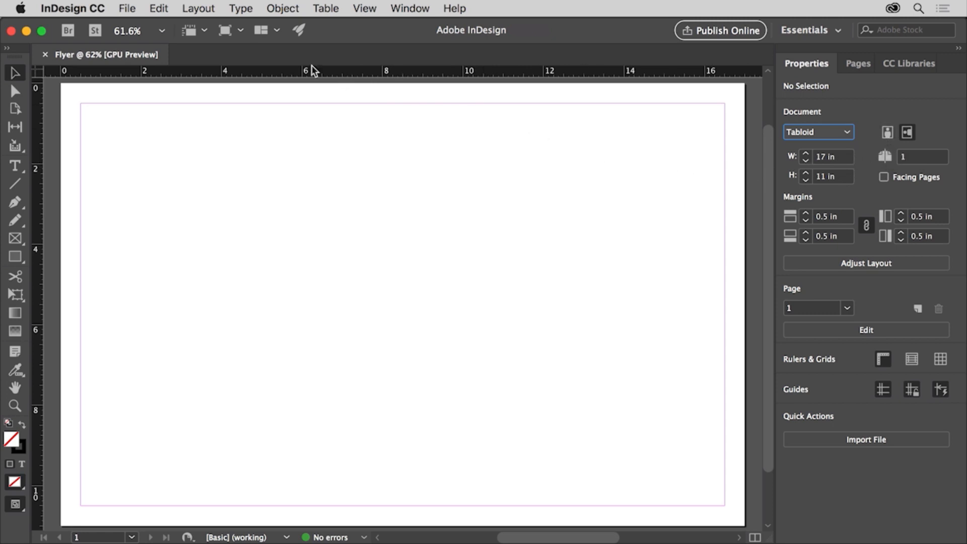
Save the document to the Desktop as Flyer.indd via Save As
click(127, 8)
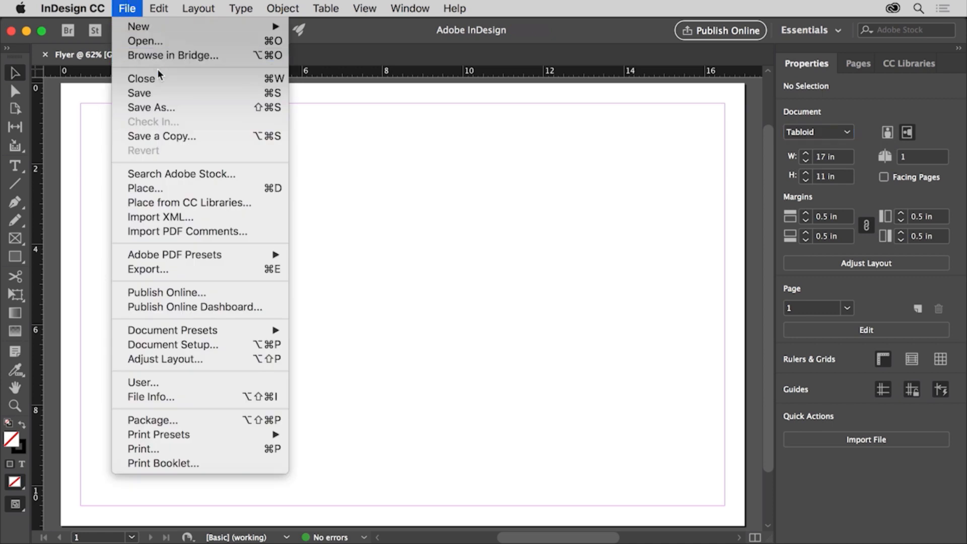
click(151, 107)
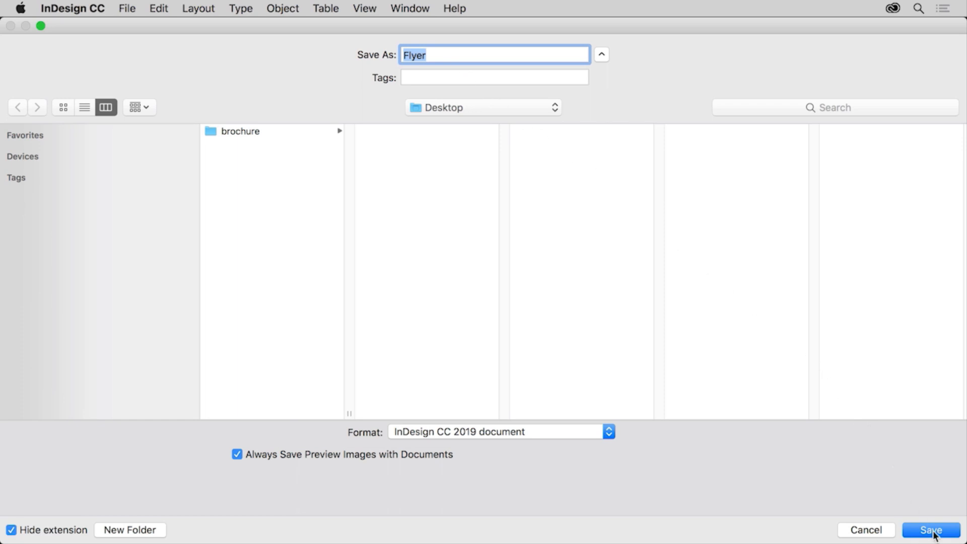
click(928, 530)
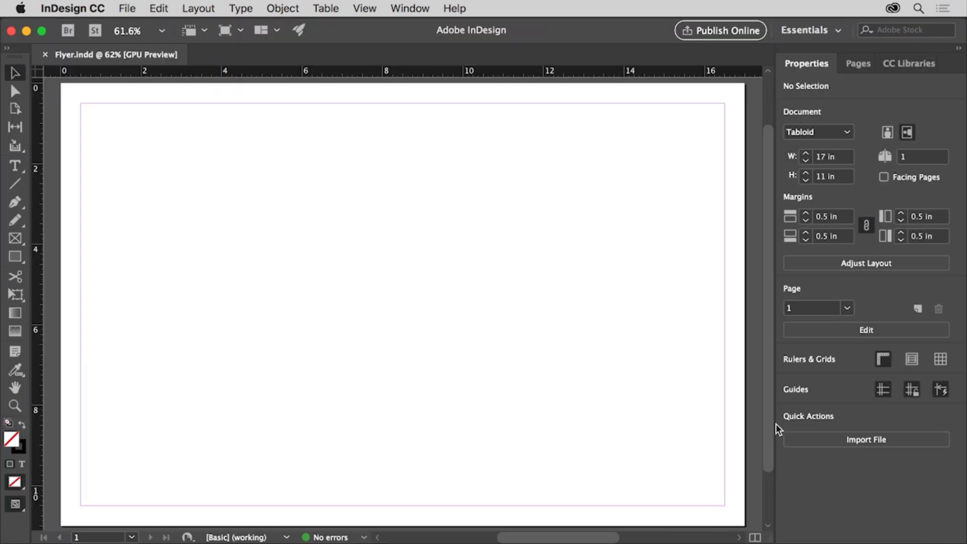
mouse_move(560, 372)
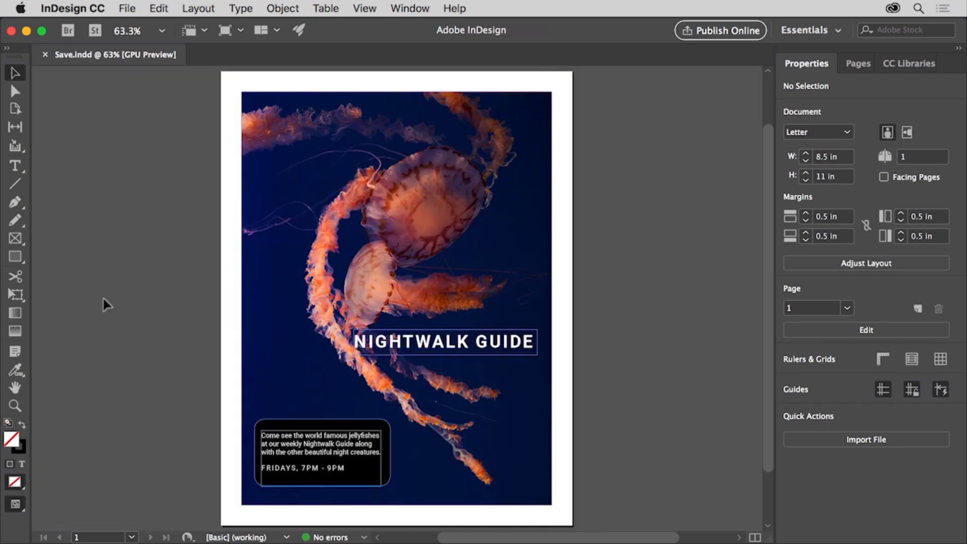
mouse_move(117, 307)
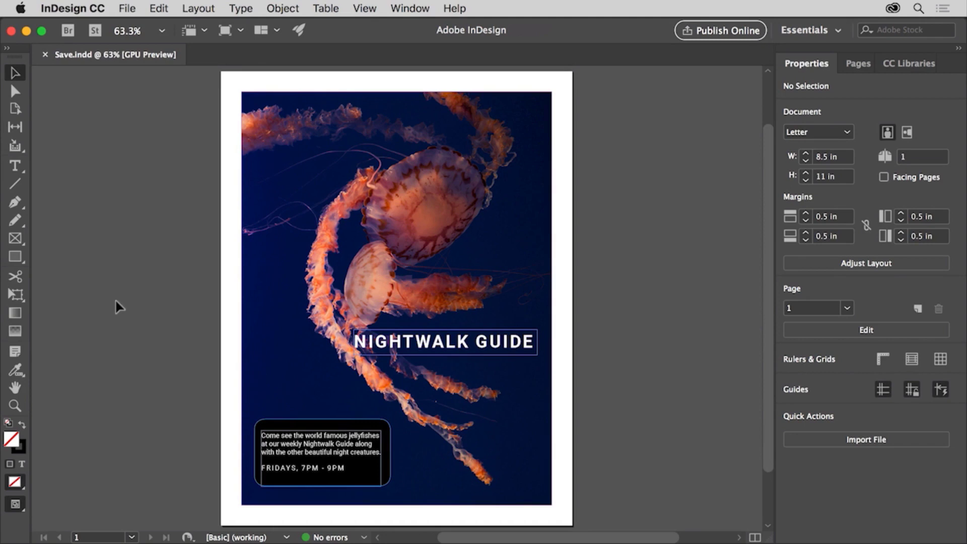
mouse_move(198, 280)
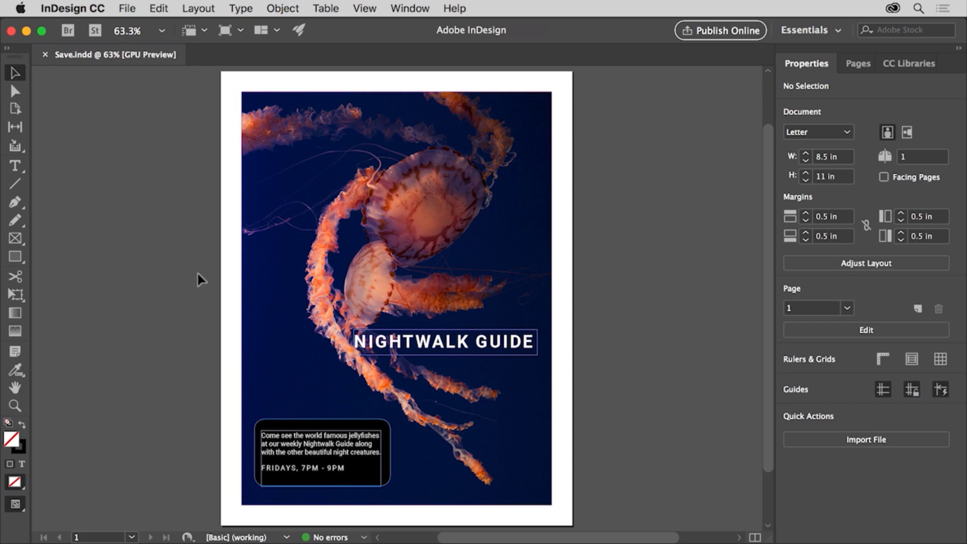
mouse_move(97, 88)
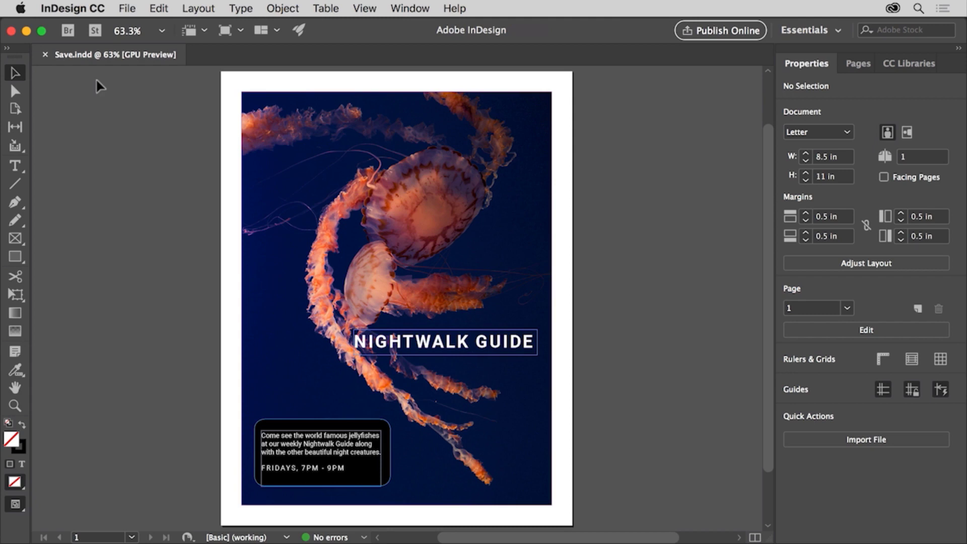
mouse_move(133, 19)
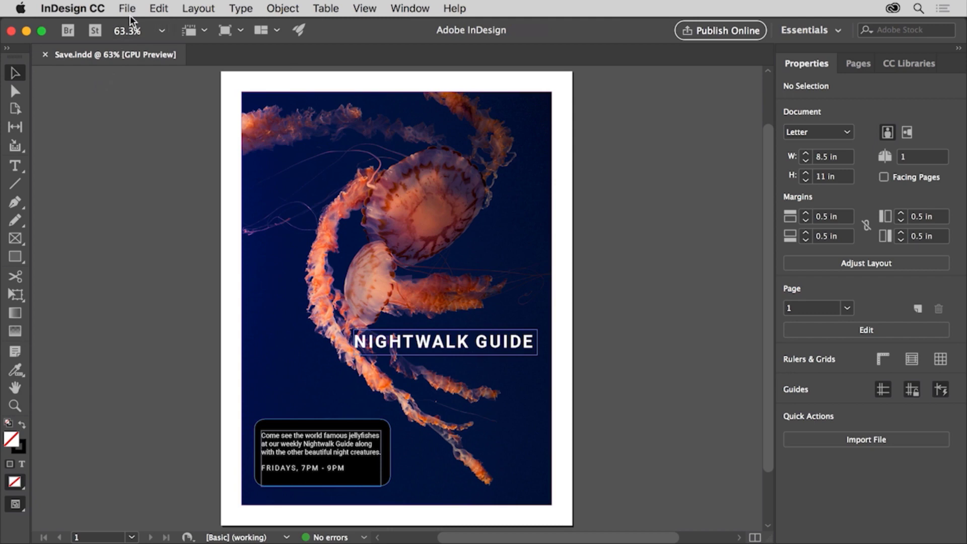
Look at the File menu with the Save.indd jellyfish poster open
click(129, 8)
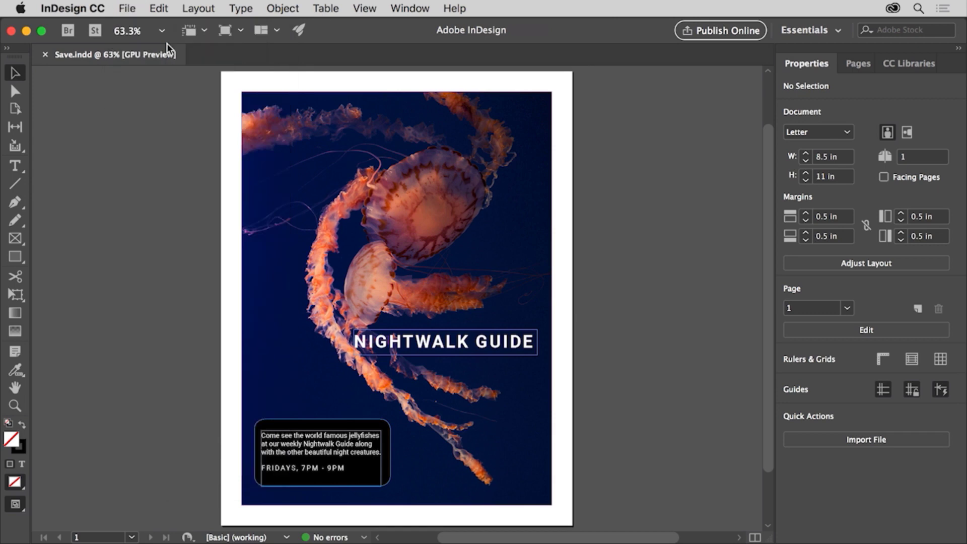
Save the jellyfish poster as a separate copy named Save_v2.indd in the 01 folder
click(126, 8)
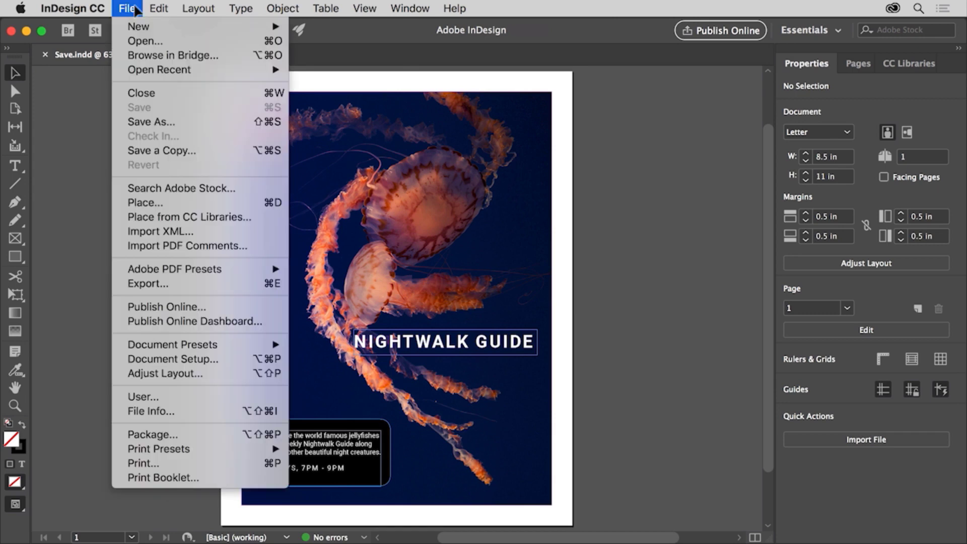
mouse_move(185, 111)
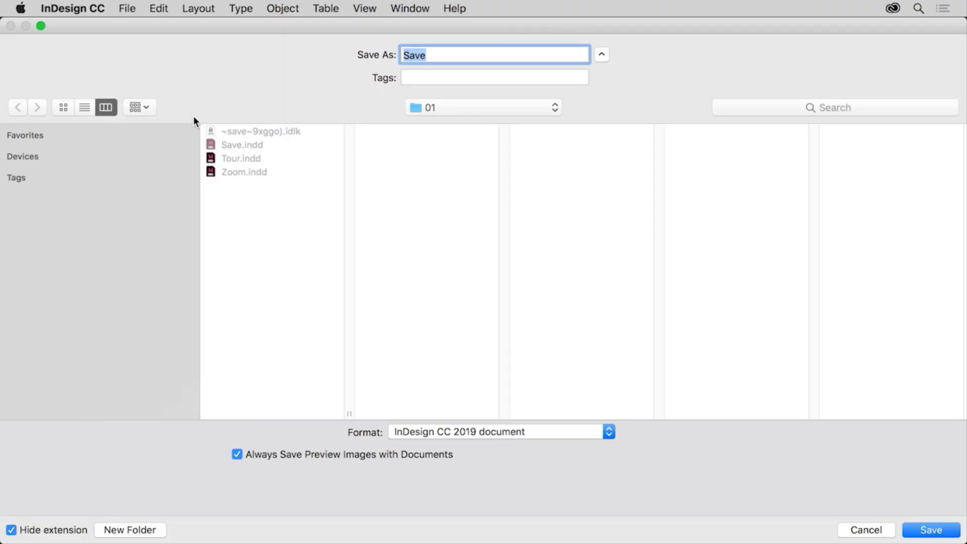
mouse_move(205, 147)
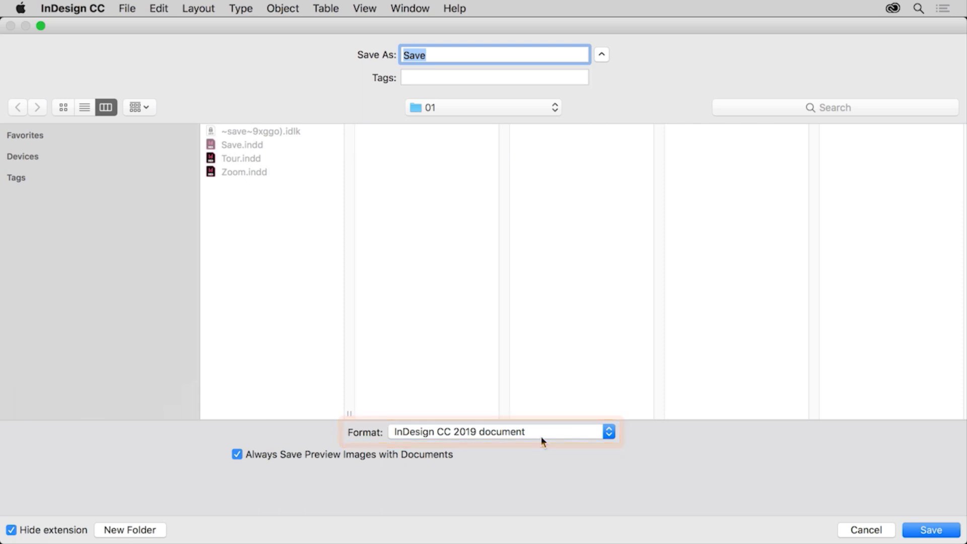
click(451, 54)
text(_v2)
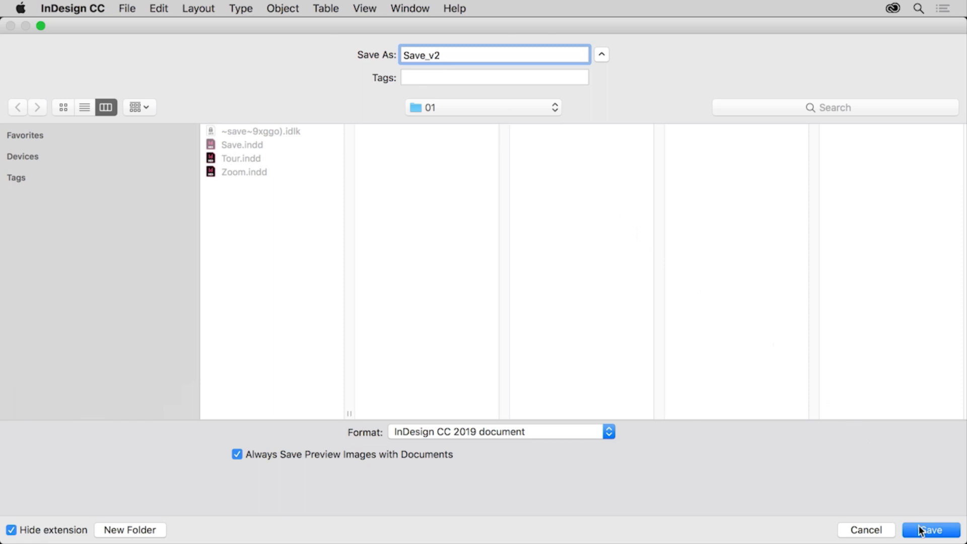
click(923, 529)
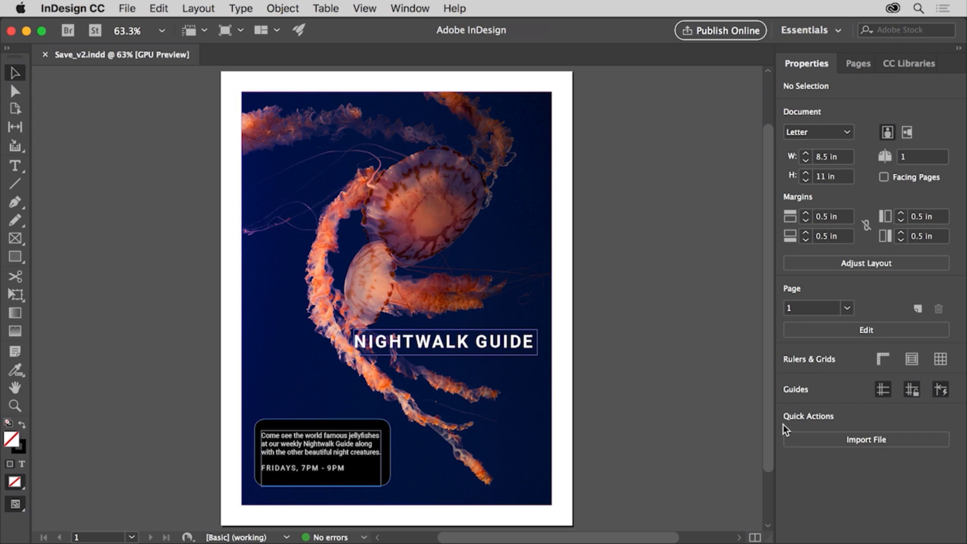
mouse_move(636, 368)
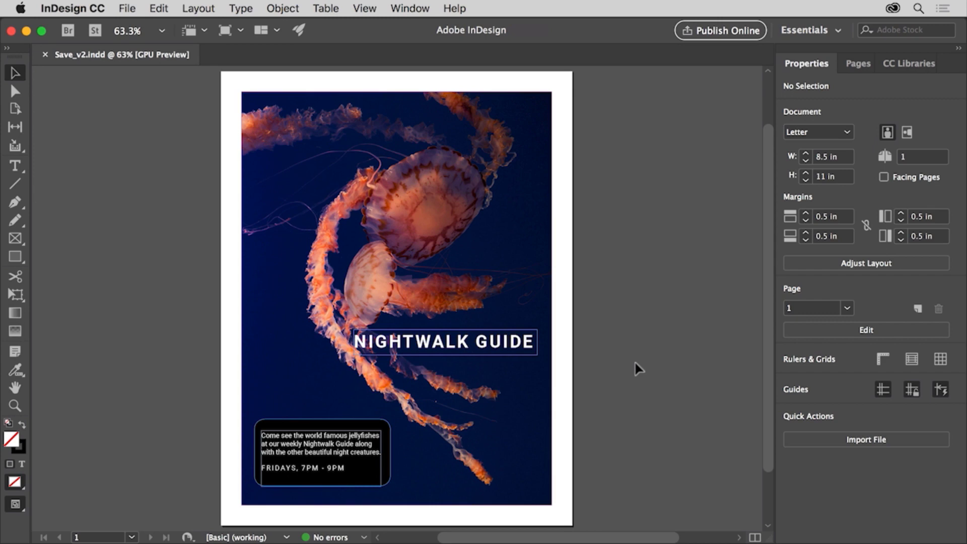
mouse_move(465, 228)
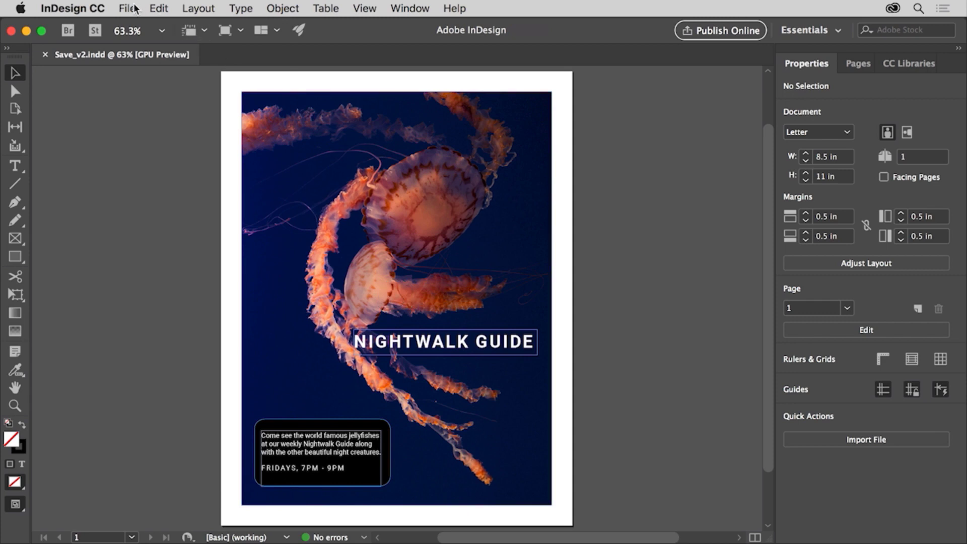
click(126, 8)
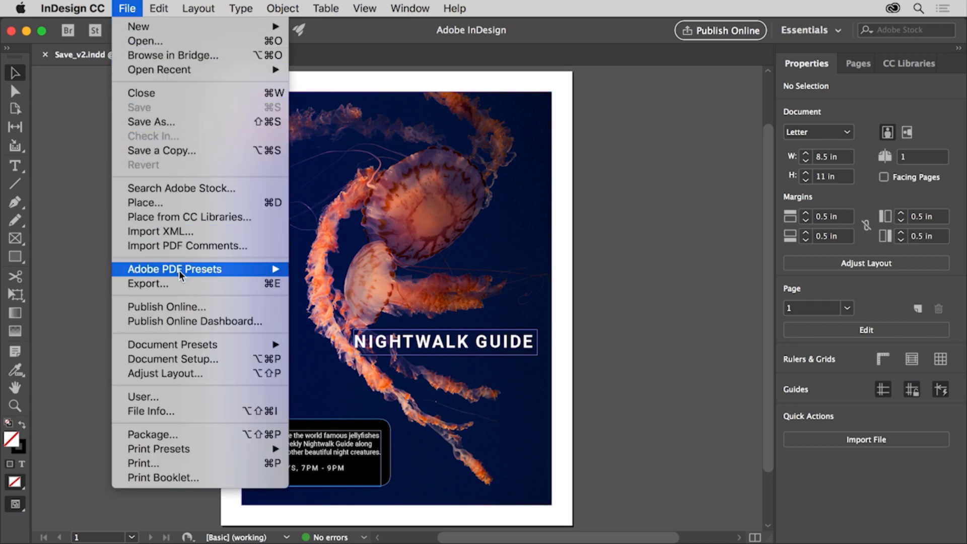
mouse_move(180, 286)
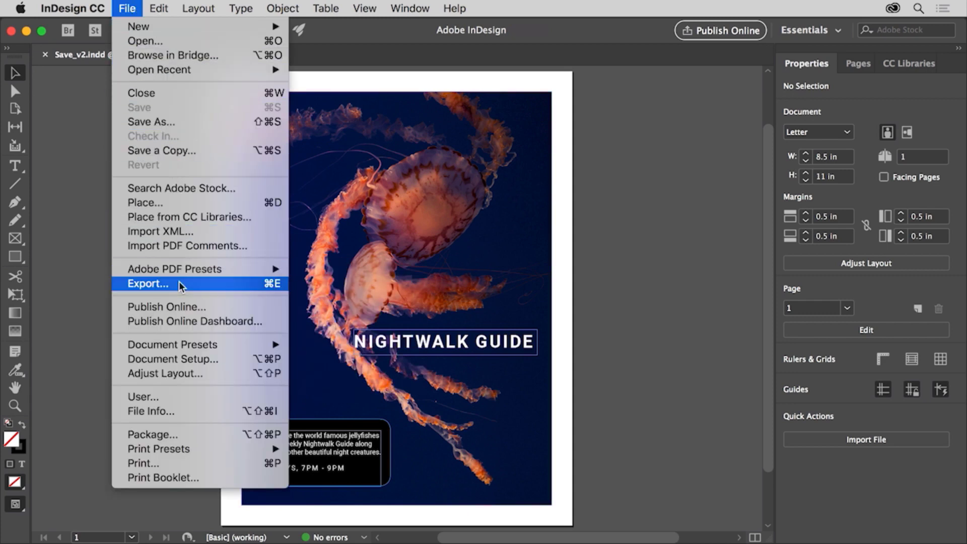
click(147, 284)
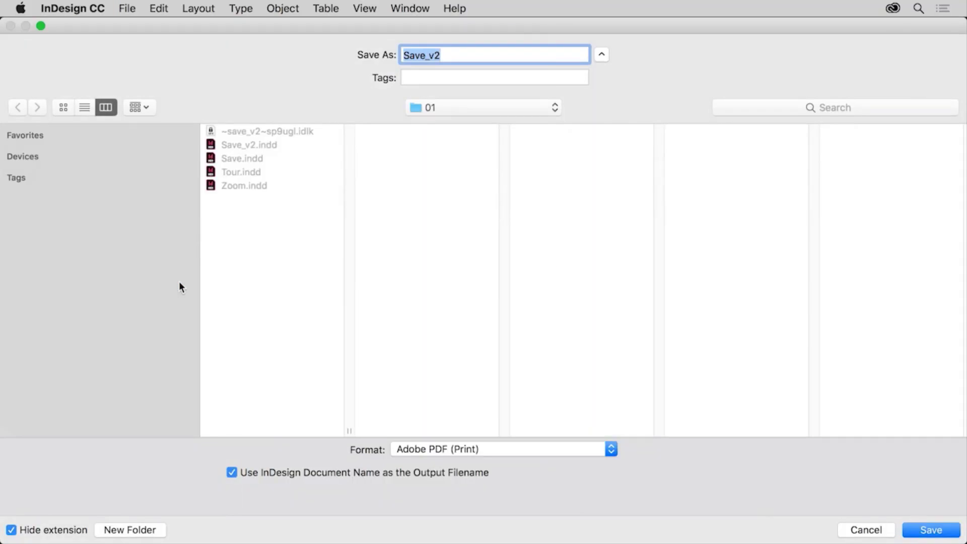
mouse_move(327, 402)
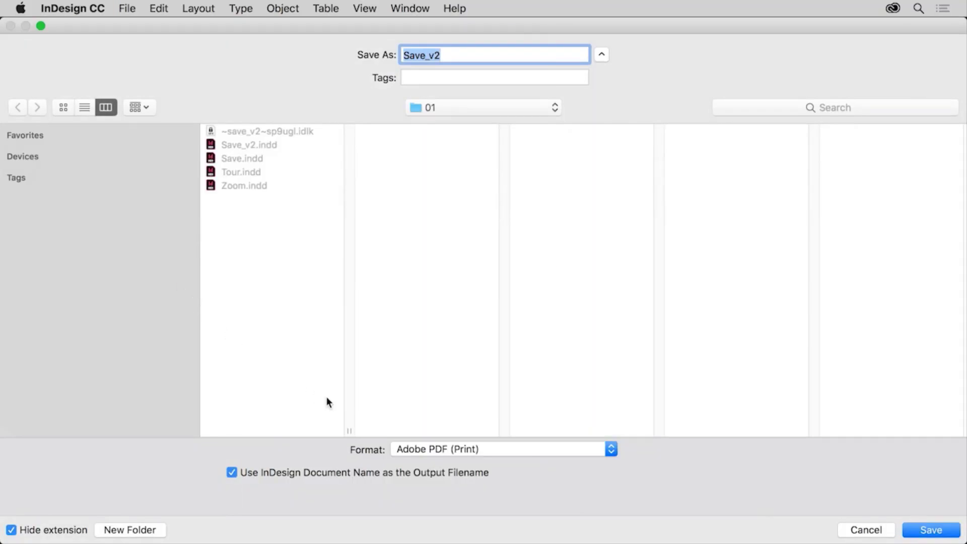
click(610, 449)
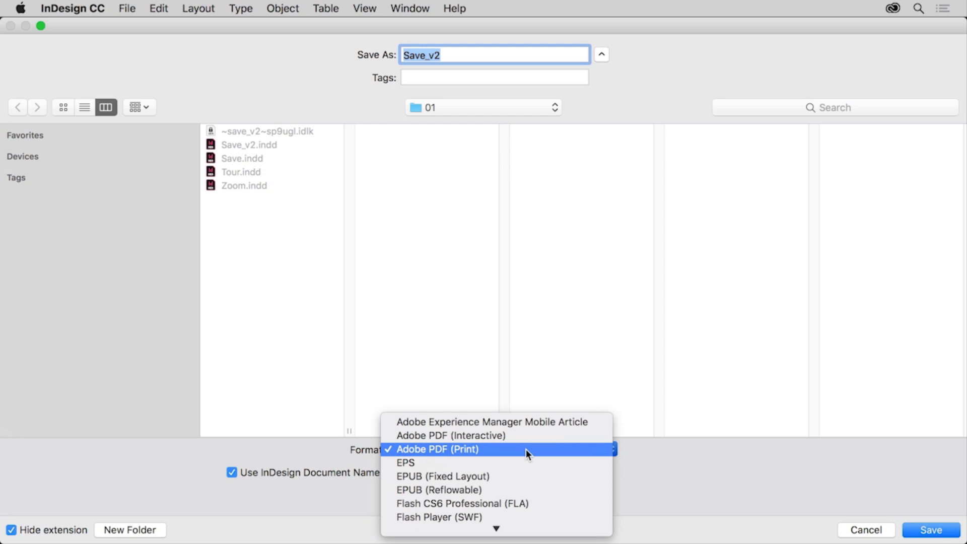
mouse_move(528, 481)
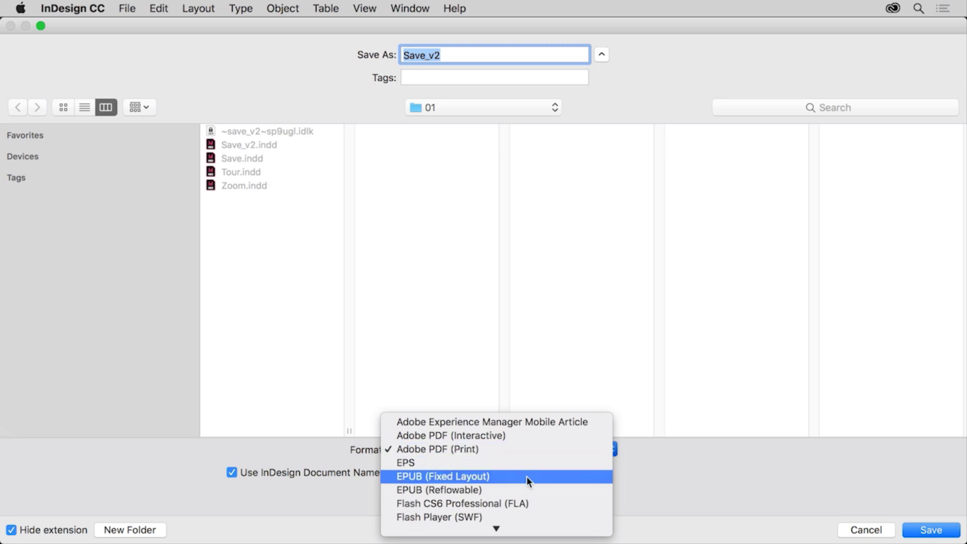
mouse_move(529, 490)
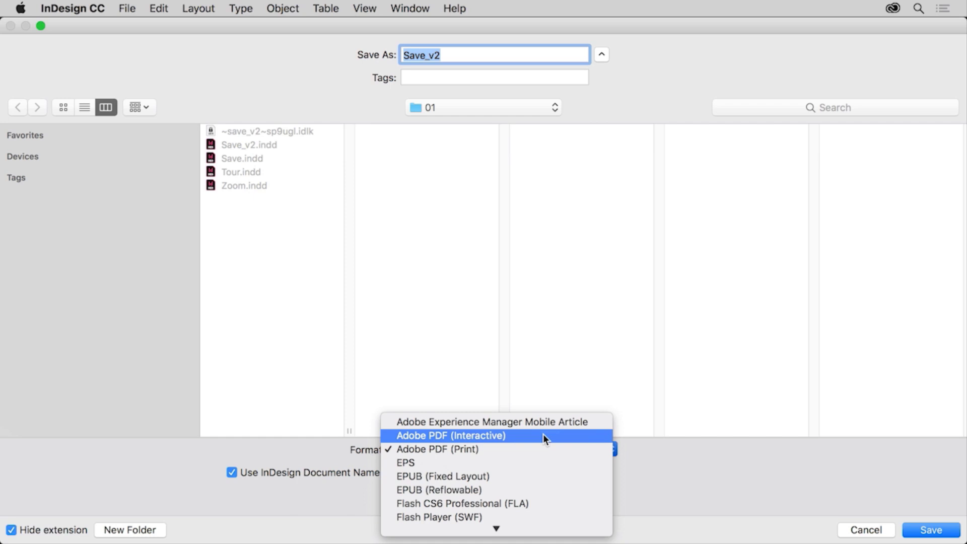
mouse_move(520, 494)
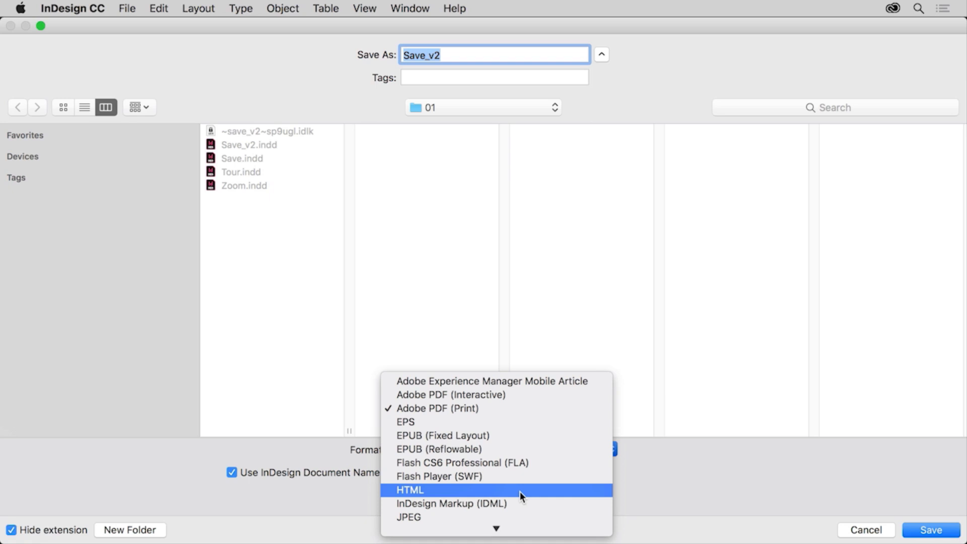
mouse_move(533, 417)
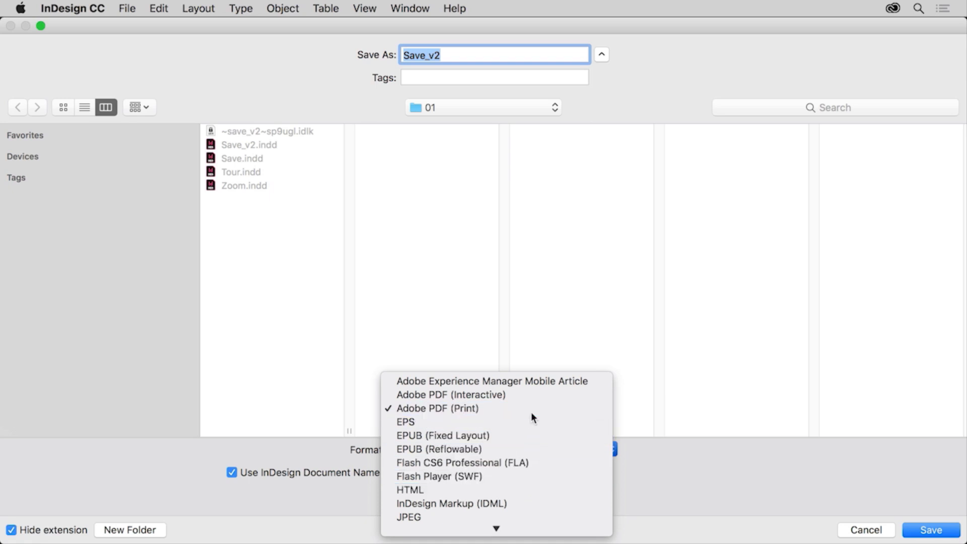
click(436, 408)
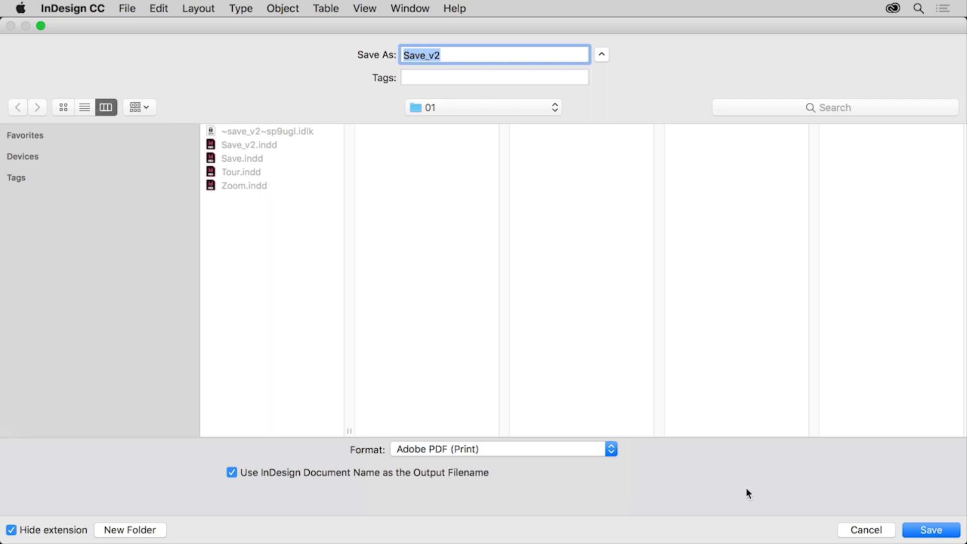
Export Save_v2 to PDF keeping the [High Quality Print] preset
click(930, 530)
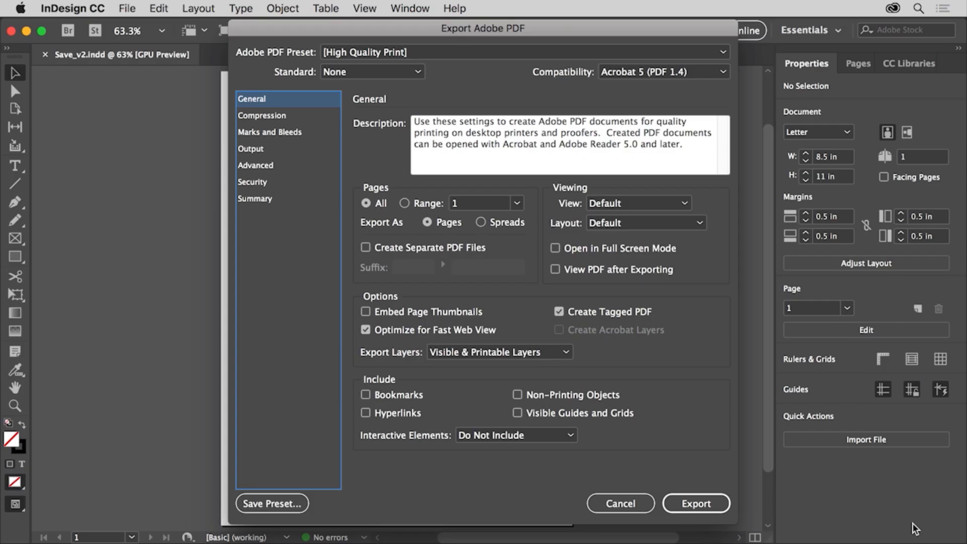
mouse_move(759, 207)
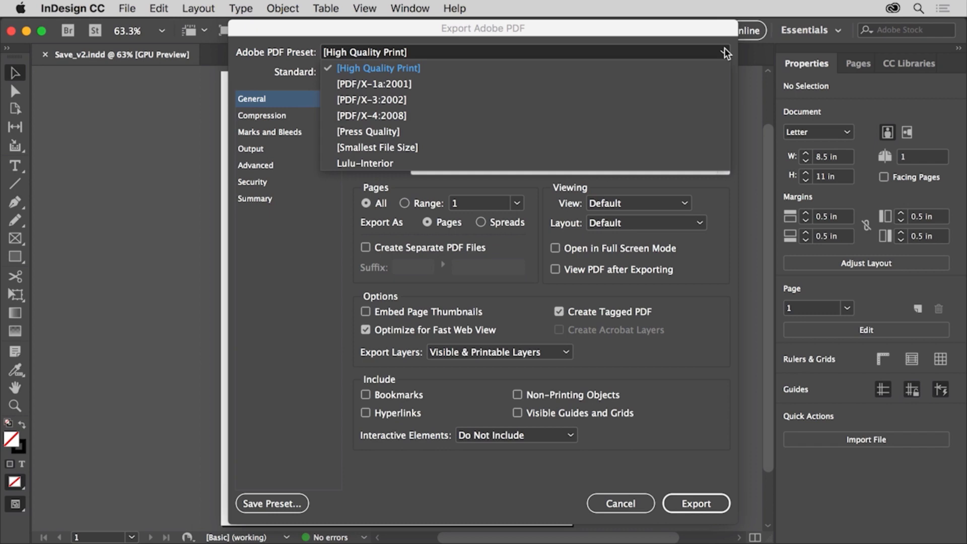
click(379, 68)
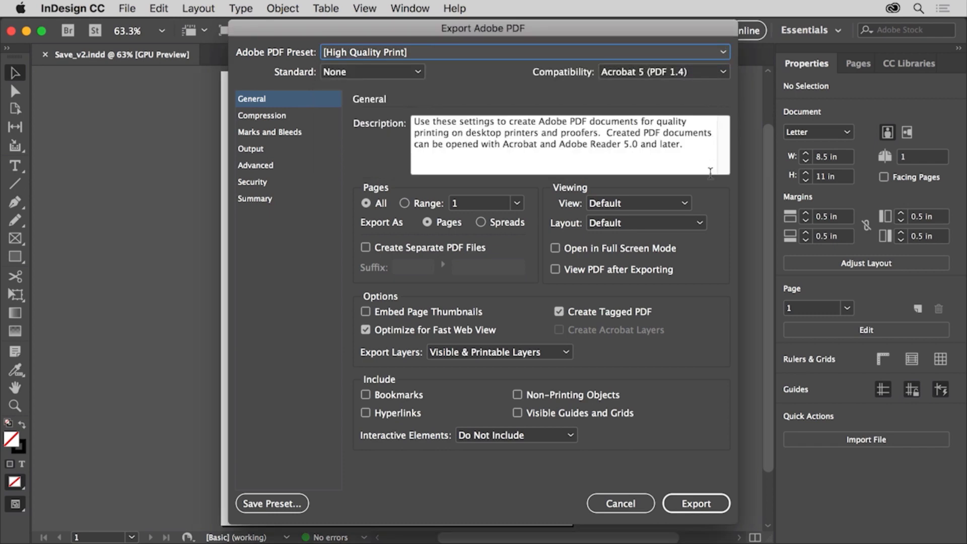
mouse_move(680, 438)
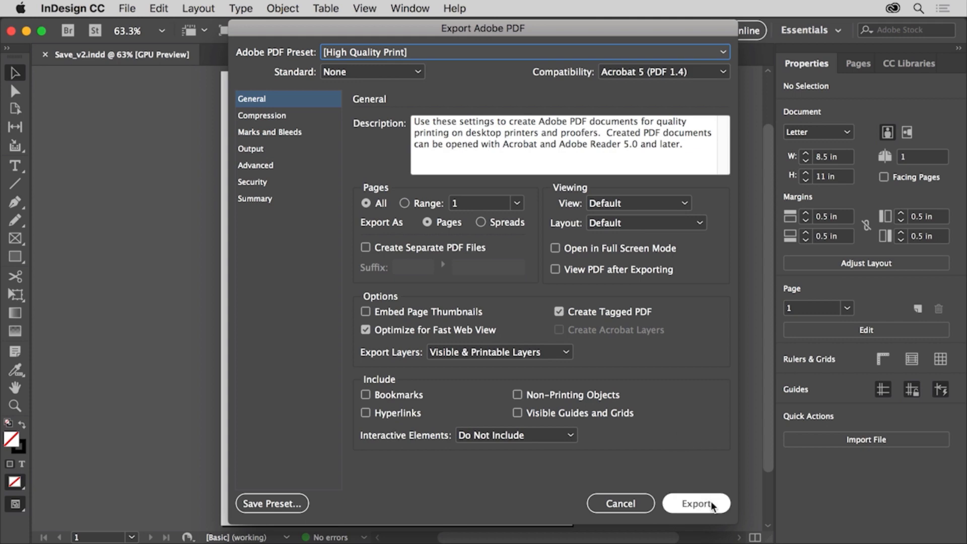
click(697, 503)
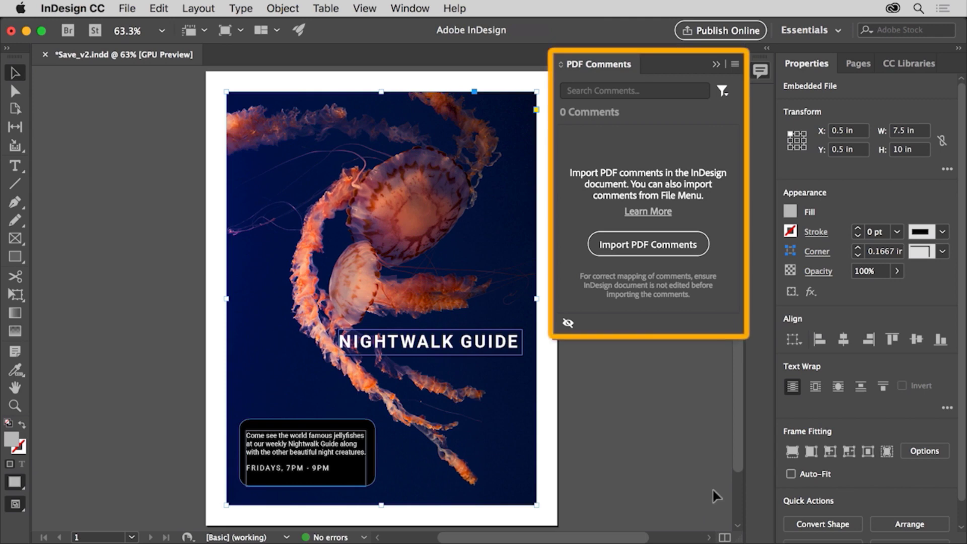
mouse_move(673, 150)
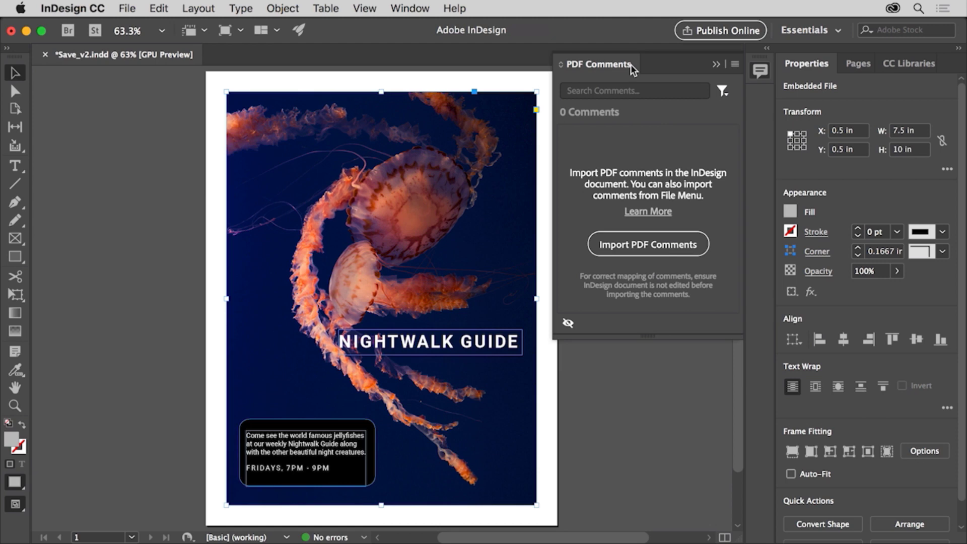
Close the PDF Comments panel that appeared after export
click(734, 65)
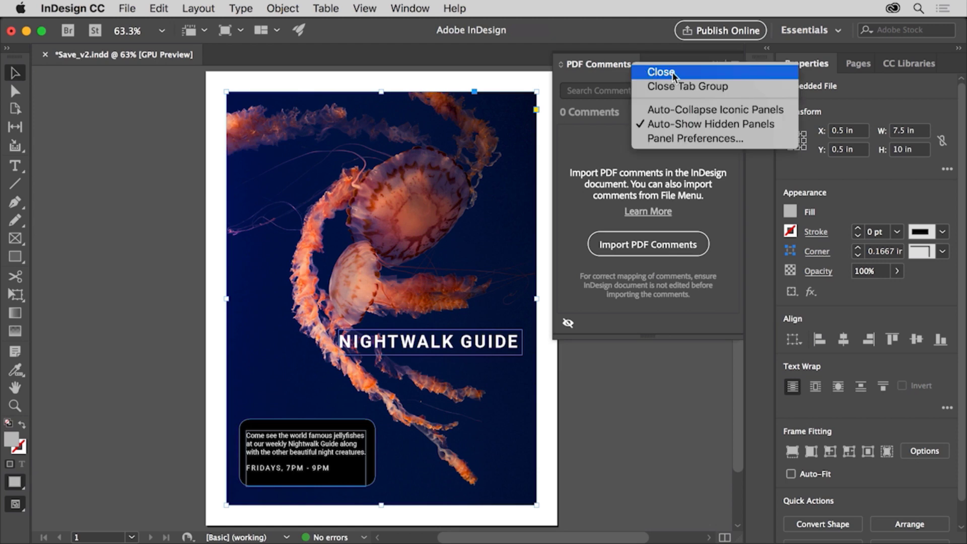
click(660, 72)
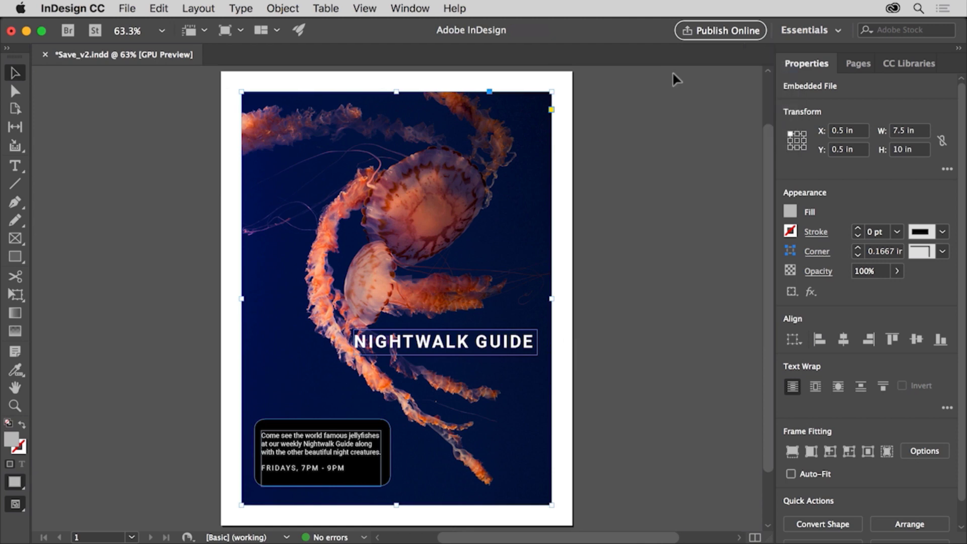
mouse_move(634, 170)
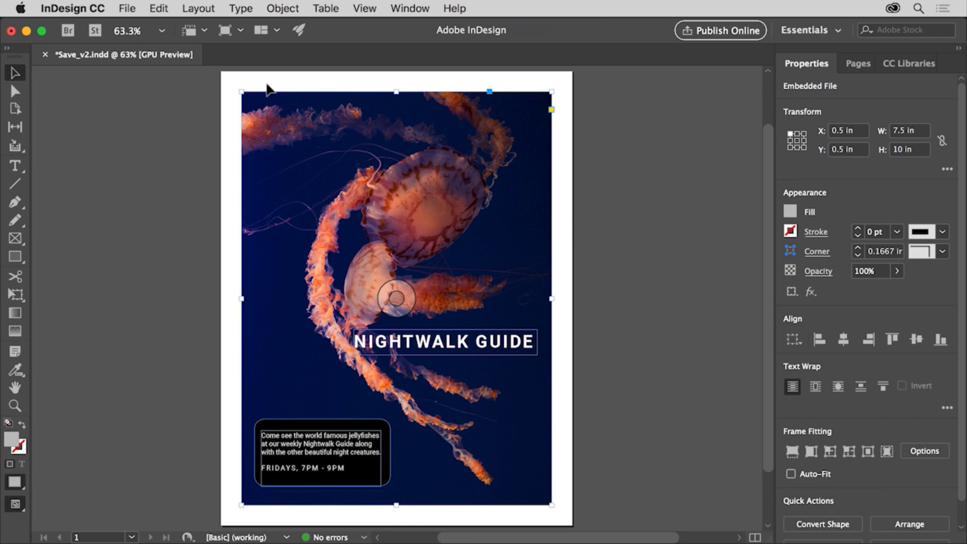
mouse_move(132, 14)
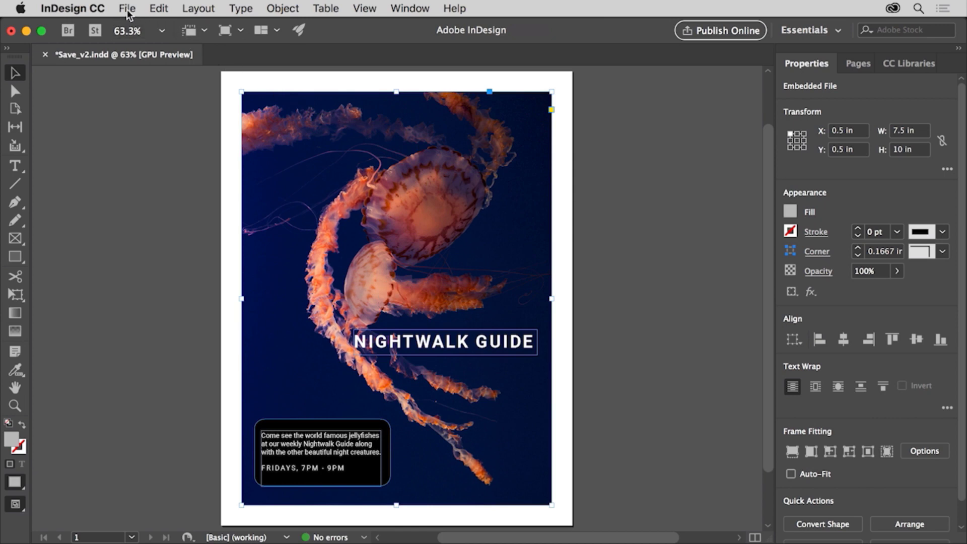
Close the Save_v2.indd document, leaving Tour.indd open
click(127, 8)
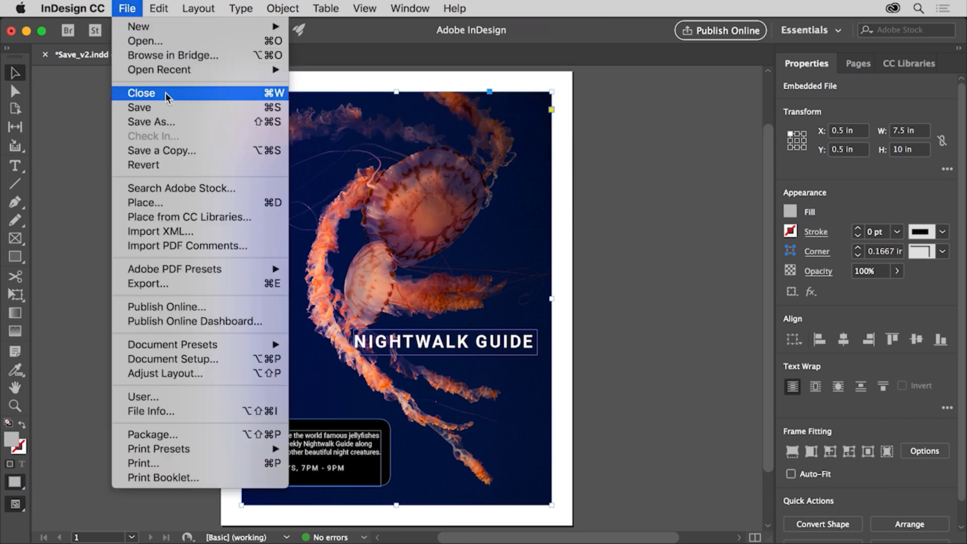
click(140, 93)
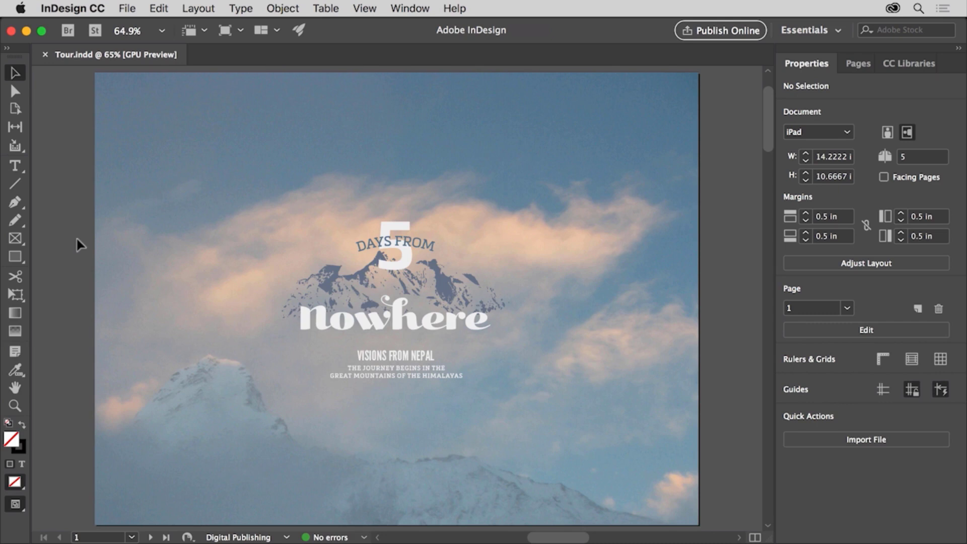
mouse_move(84, 80)
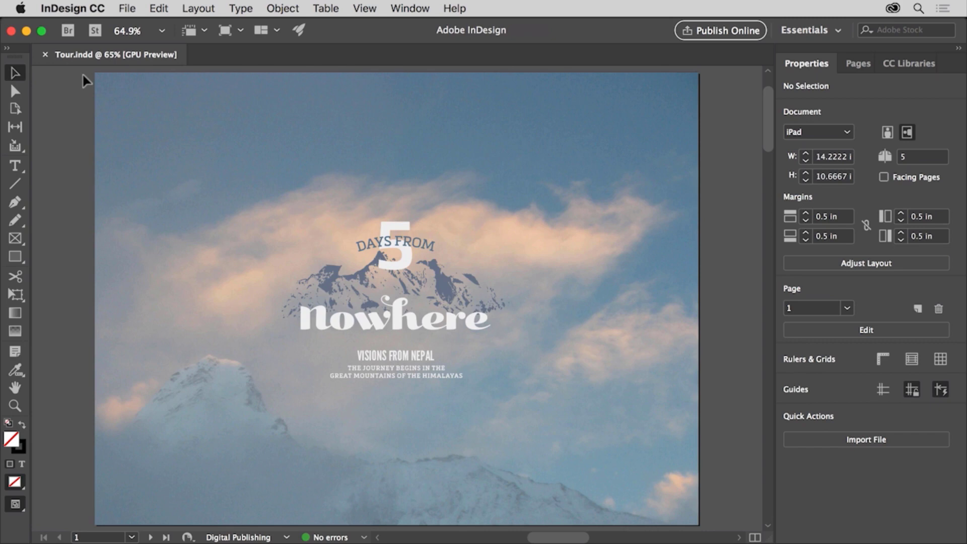
mouse_move(77, 112)
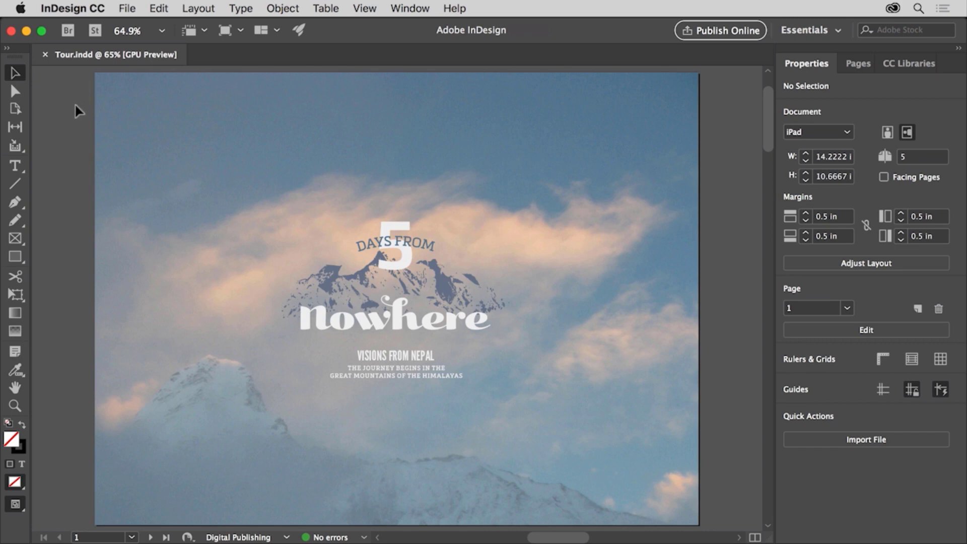
mouse_move(68, 278)
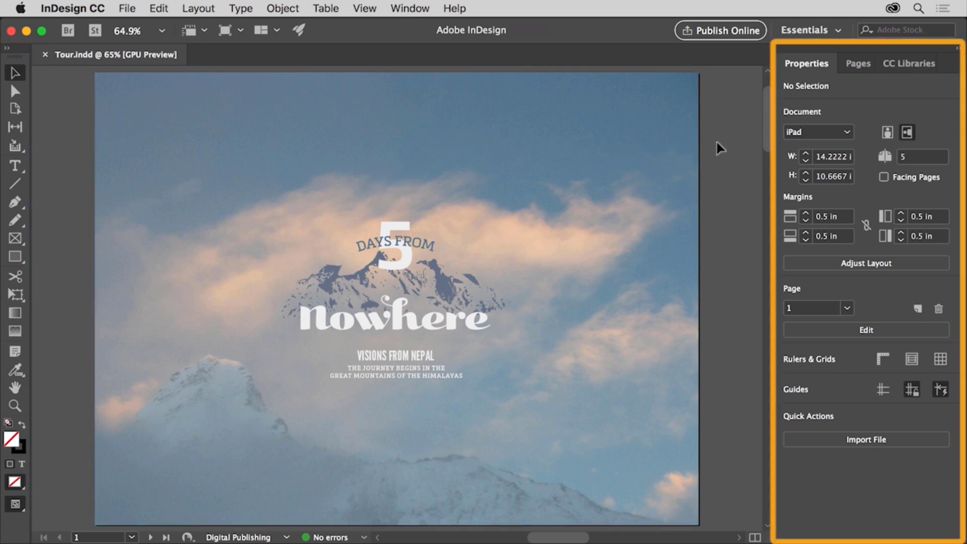
mouse_move(852, 100)
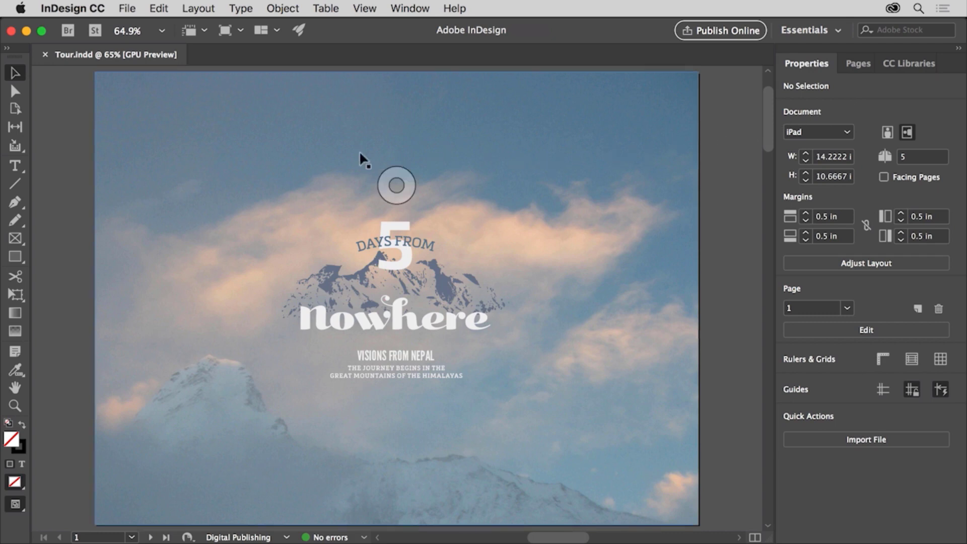
mouse_move(57, 167)
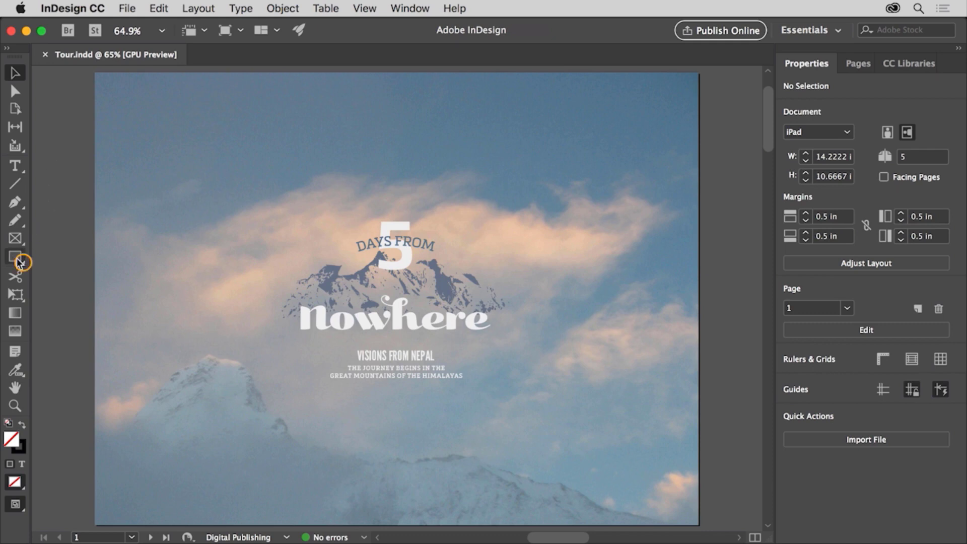
mouse_move(15, 257)
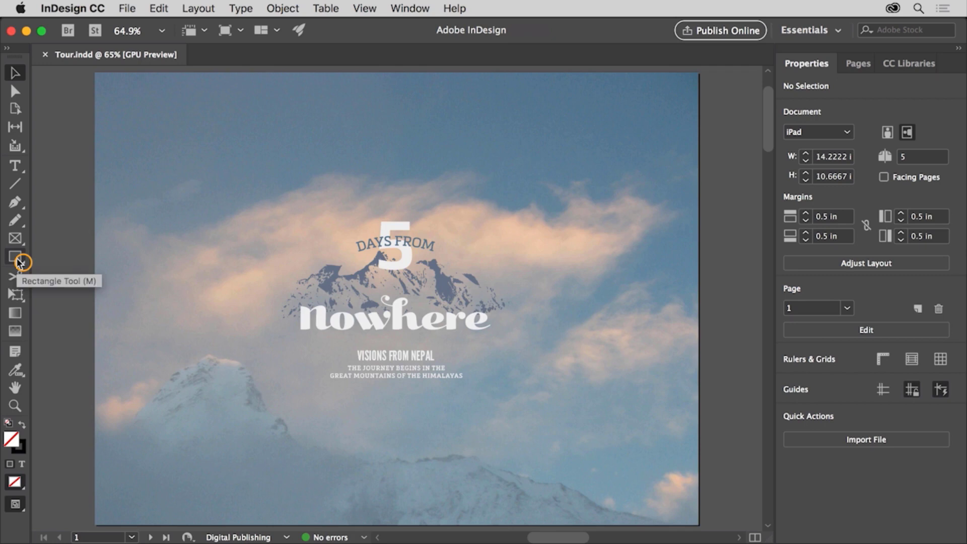
mouse_move(17, 264)
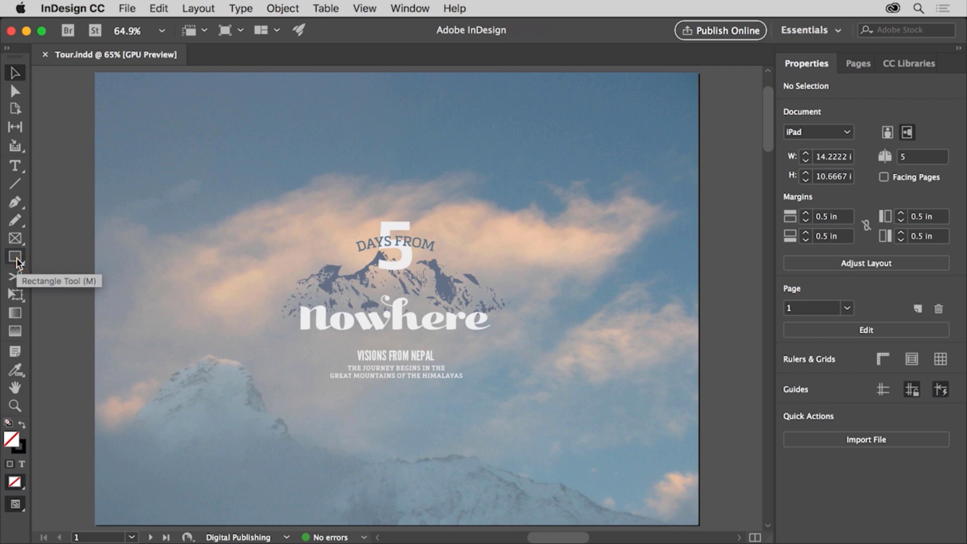
Try the Ellipse tool from the shape tools, then return to the Selection Tool
click(14, 254)
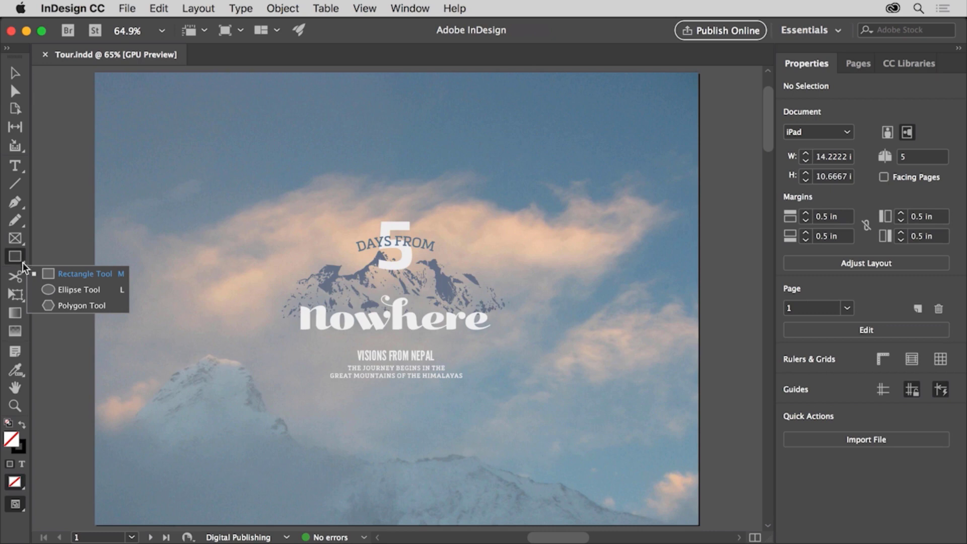
mouse_move(112, 294)
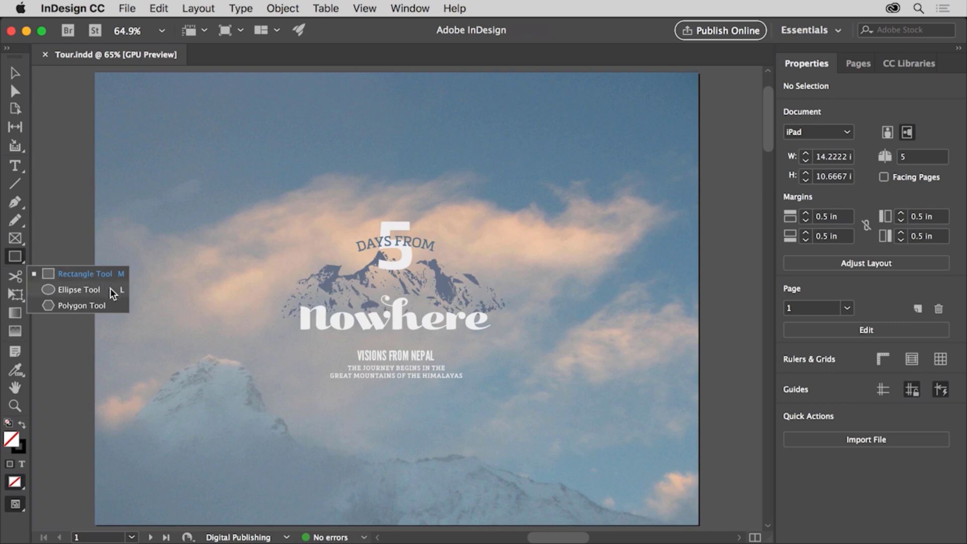
click(76, 290)
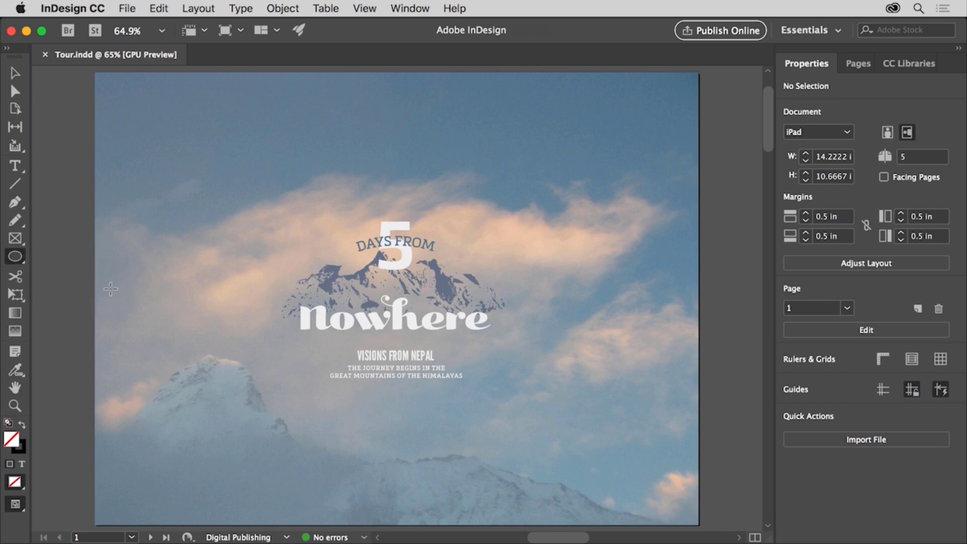
mouse_move(40, 260)
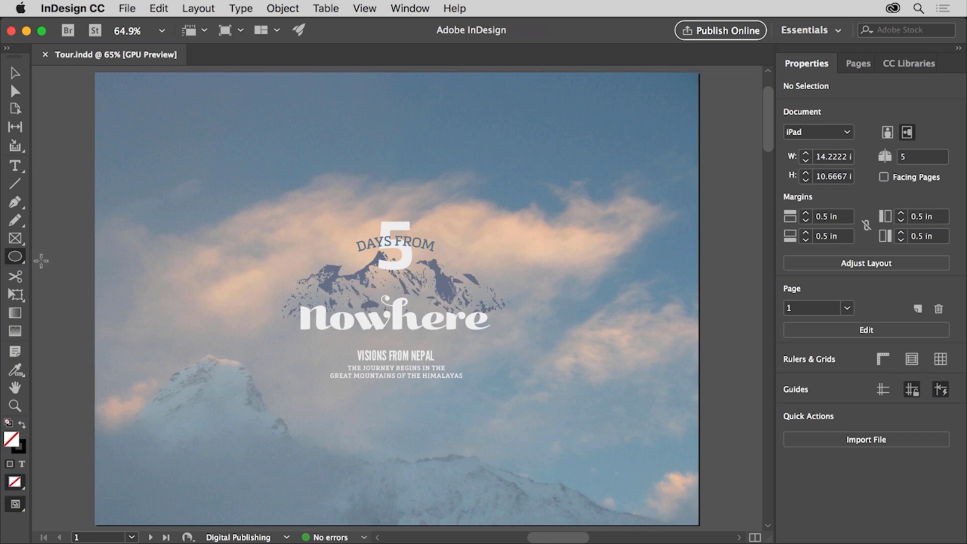
click(15, 74)
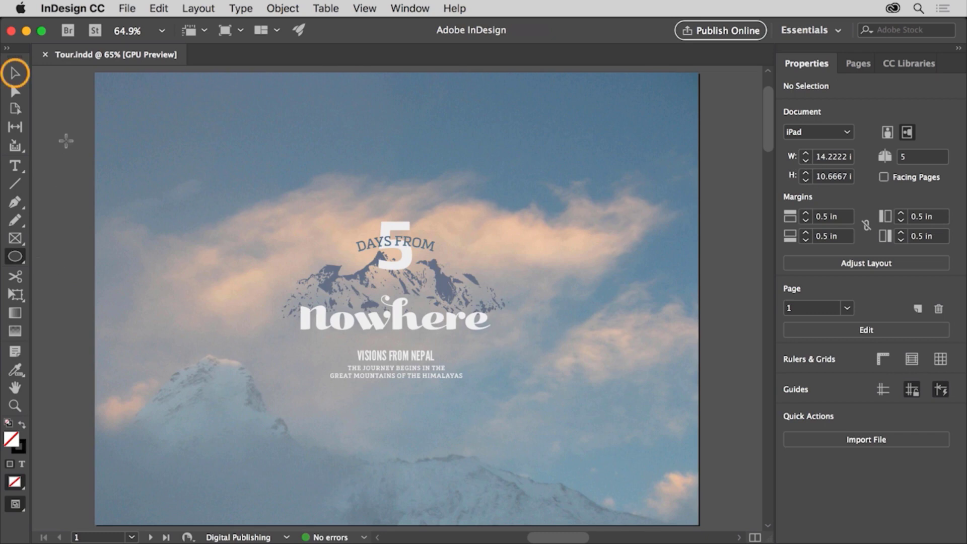
mouse_move(18, 77)
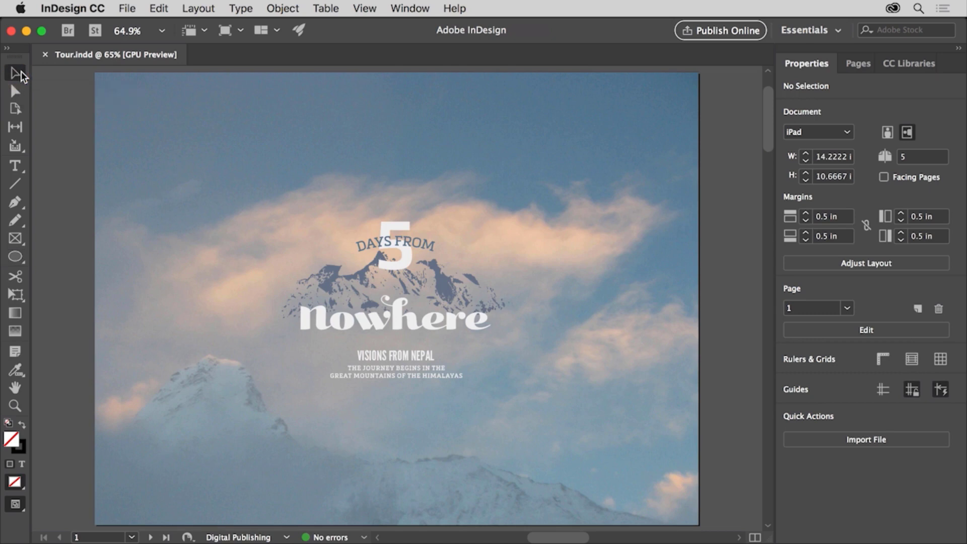
mouse_move(63, 149)
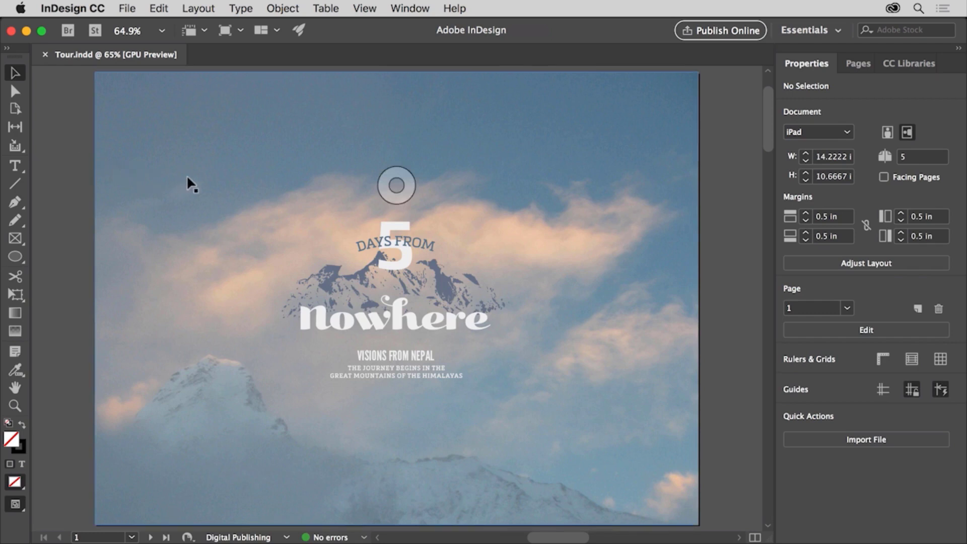
Select the full-page mountain photo to show its properties
click(394, 296)
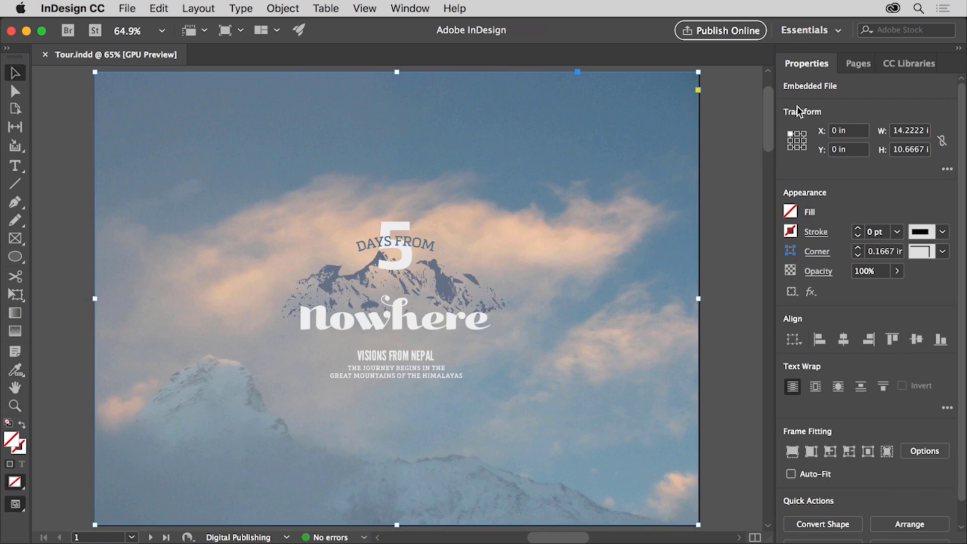
mouse_move(834, 201)
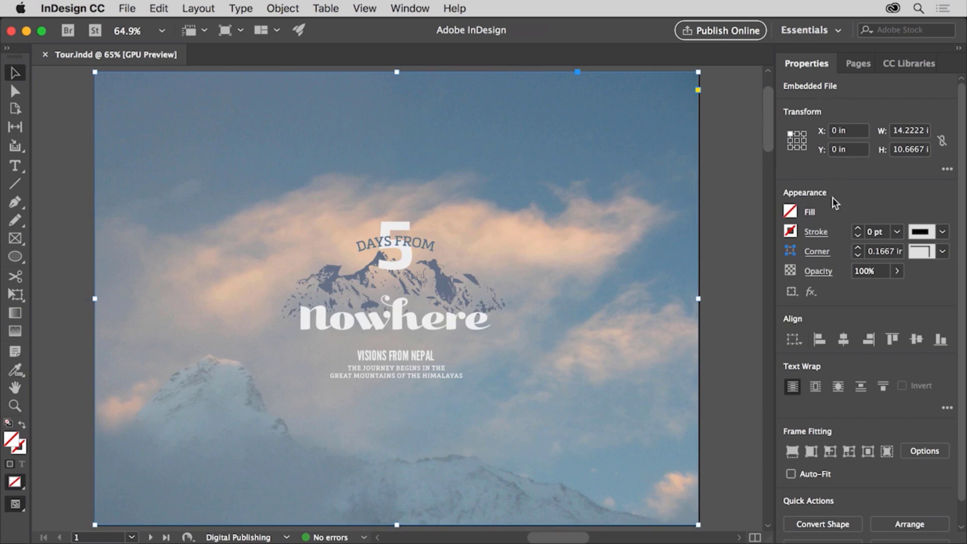
mouse_move(832, 212)
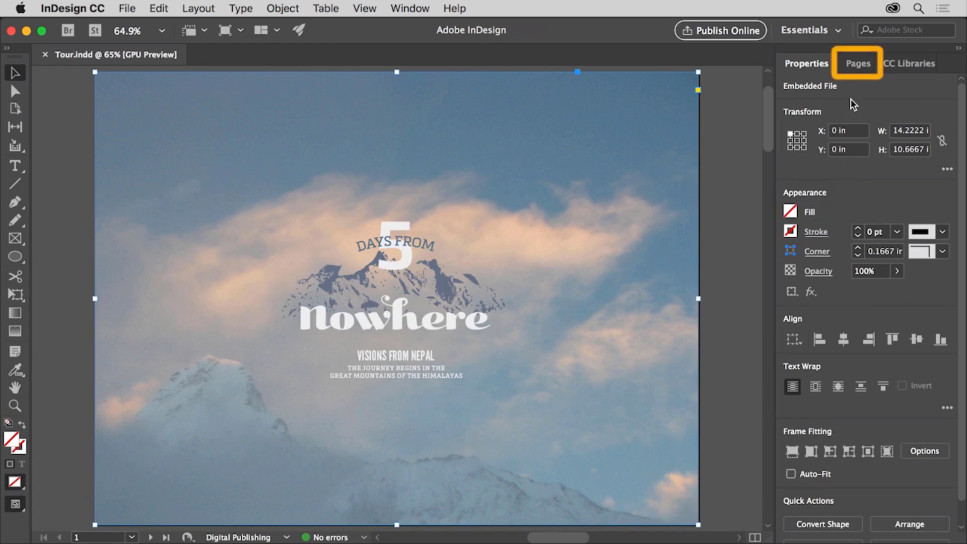
click(856, 62)
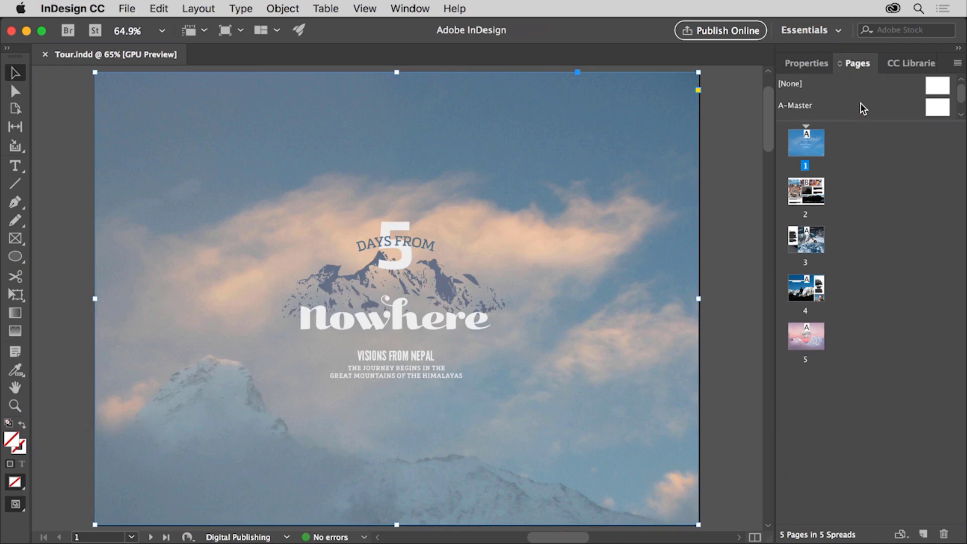
mouse_move(907, 84)
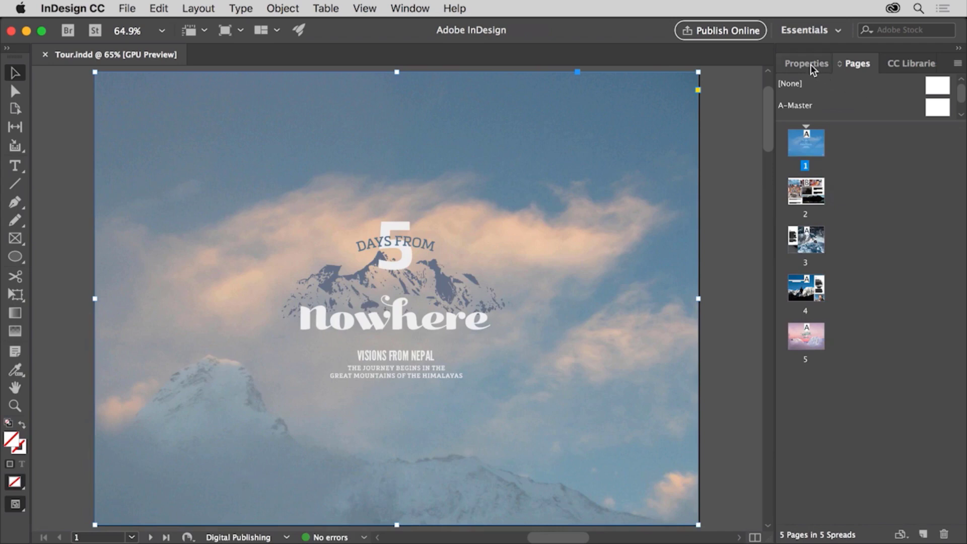
click(805, 62)
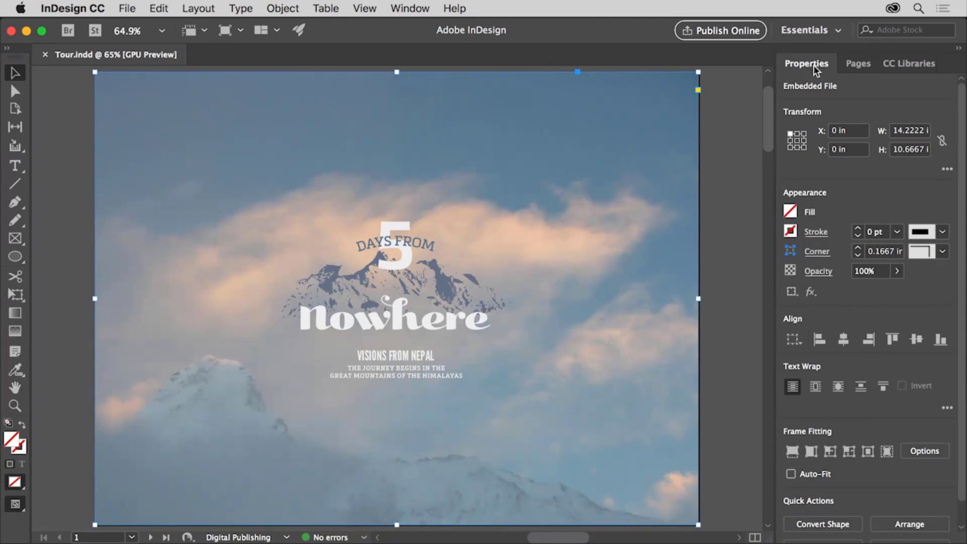
mouse_move(954, 50)
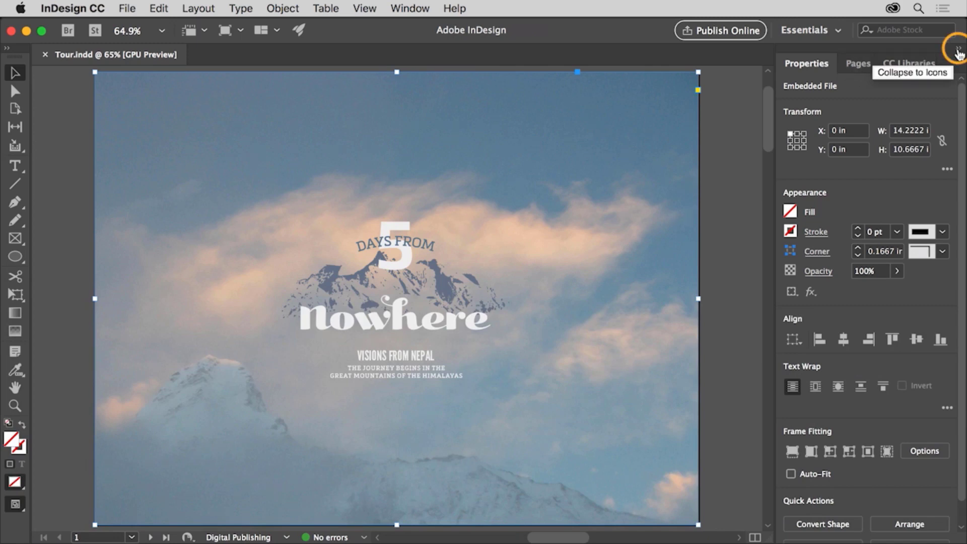
click(955, 47)
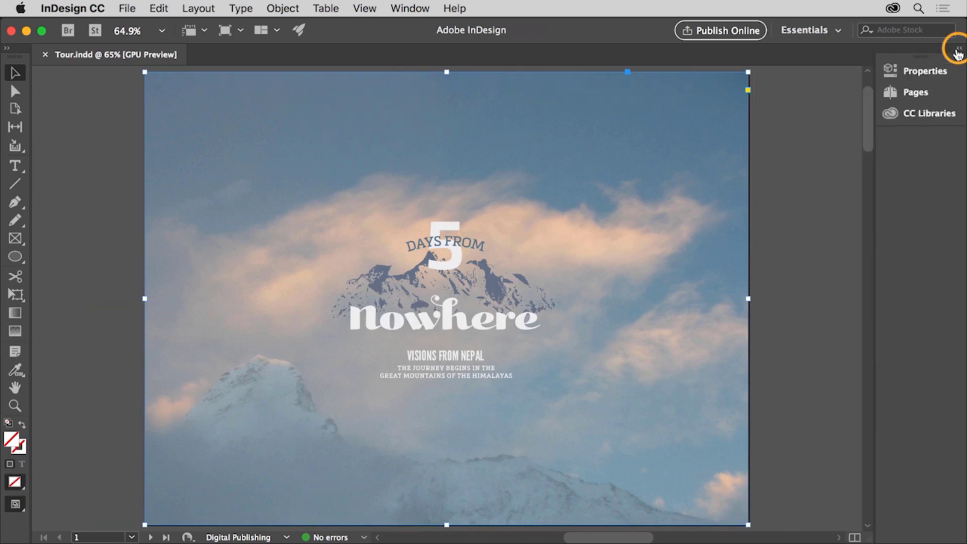
mouse_move(951, 51)
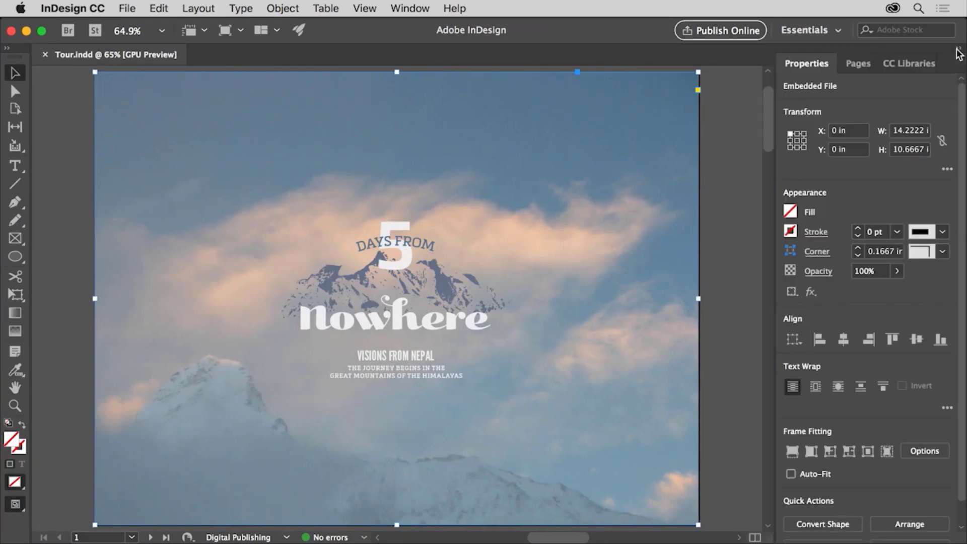
mouse_move(935, 74)
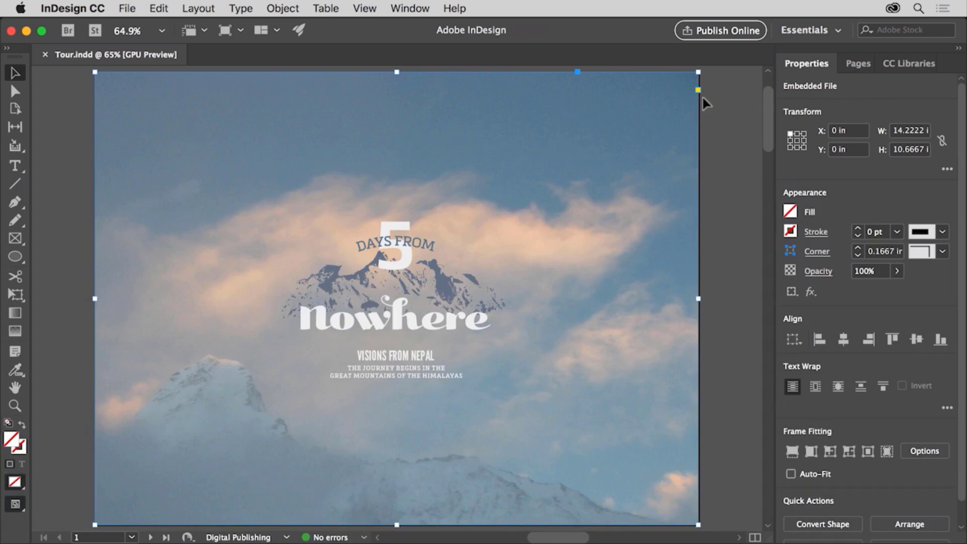
Show the Window menu's list of available panels
click(409, 8)
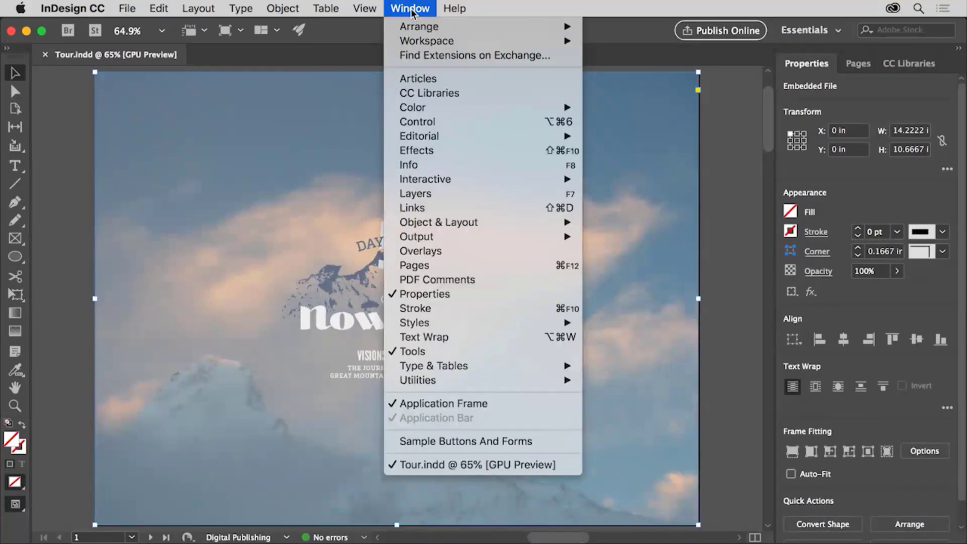
mouse_move(437, 280)
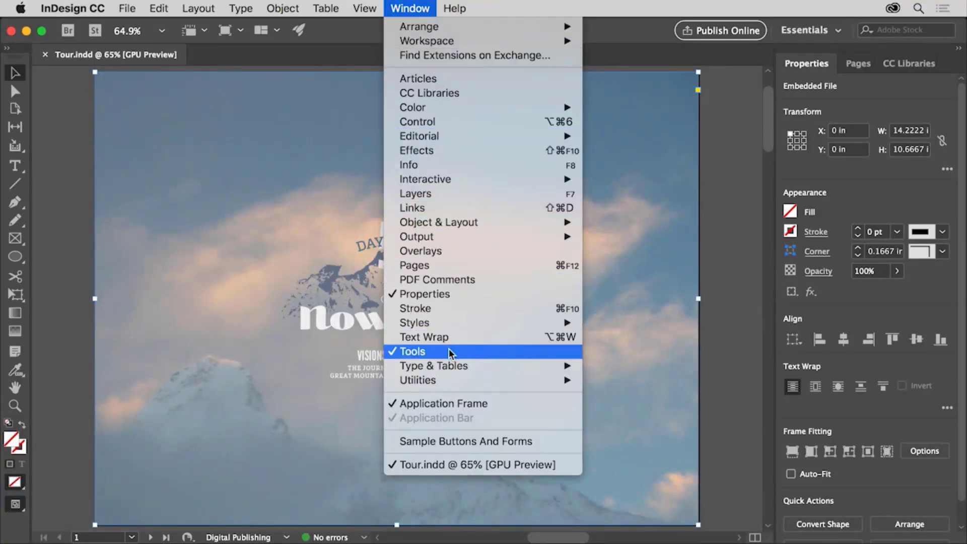
mouse_move(452, 300)
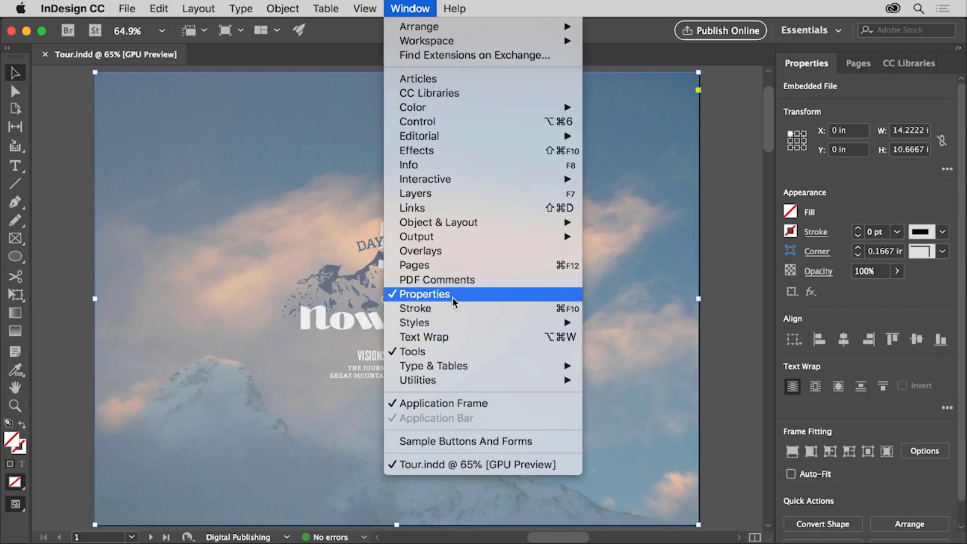
mouse_move(454, 340)
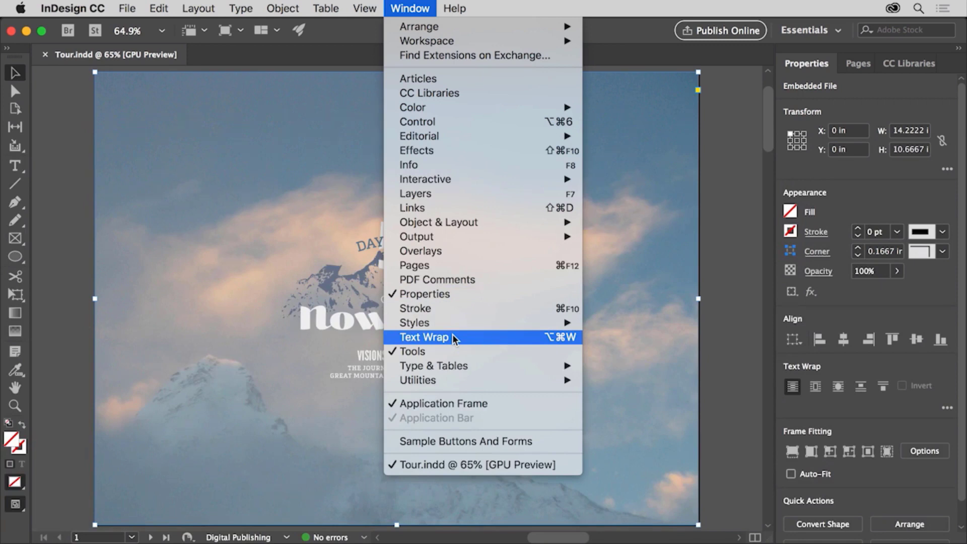
Show the Text Wrap panel and move it toward the right-hand panel dock
click(423, 337)
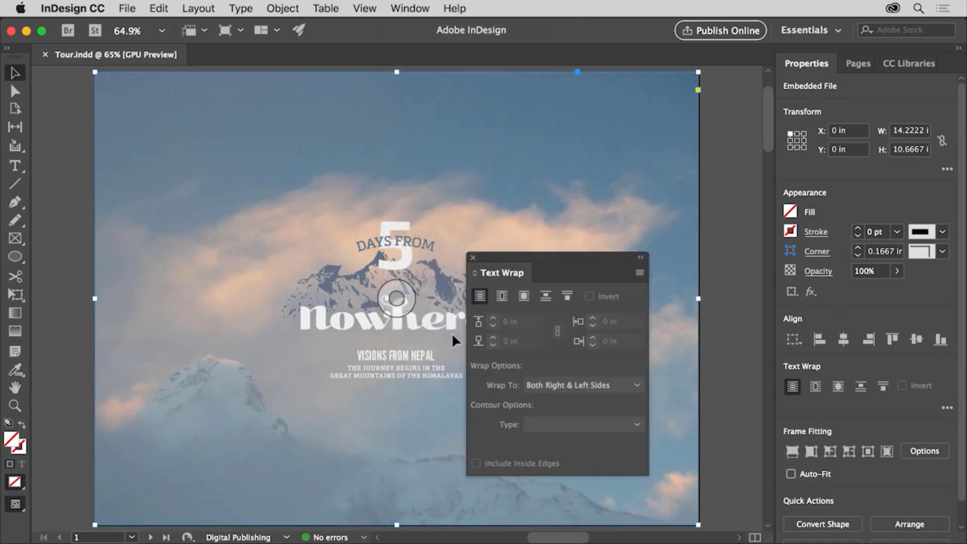
mouse_move(546, 278)
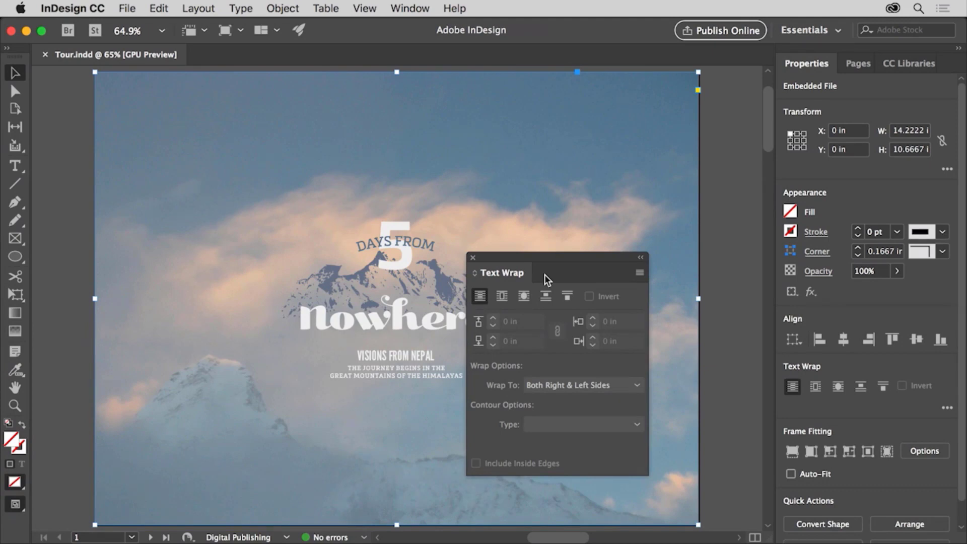
mouse_move(552, 260)
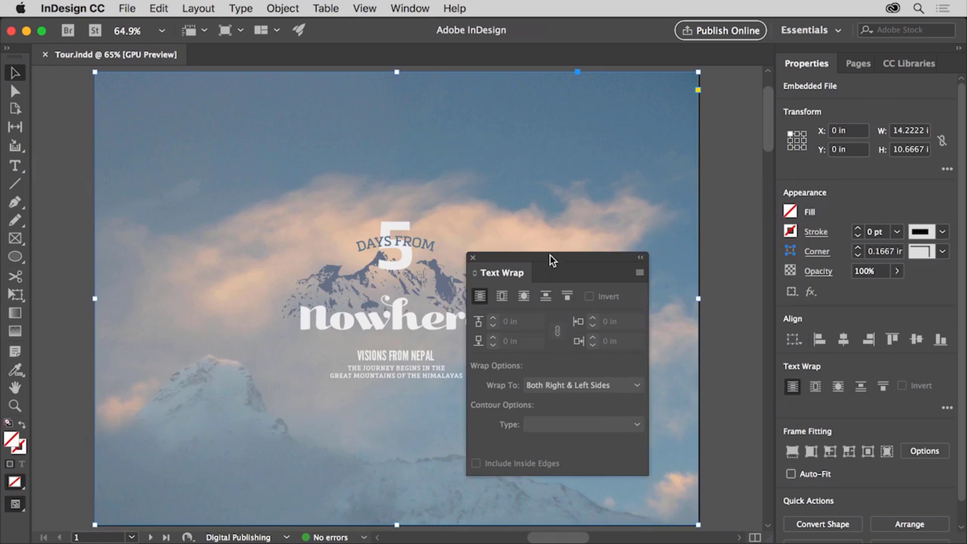
drag(499, 272, 583, 202)
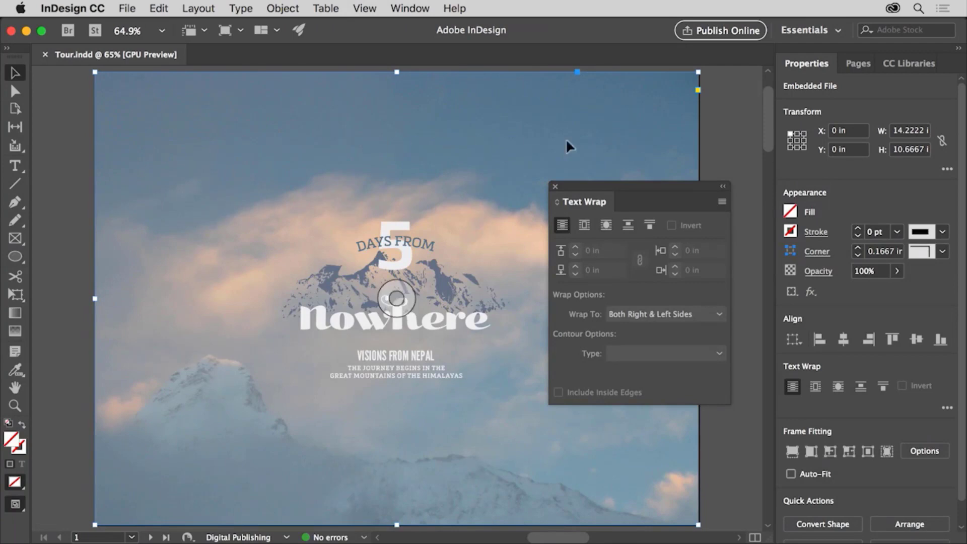
mouse_move(634, 181)
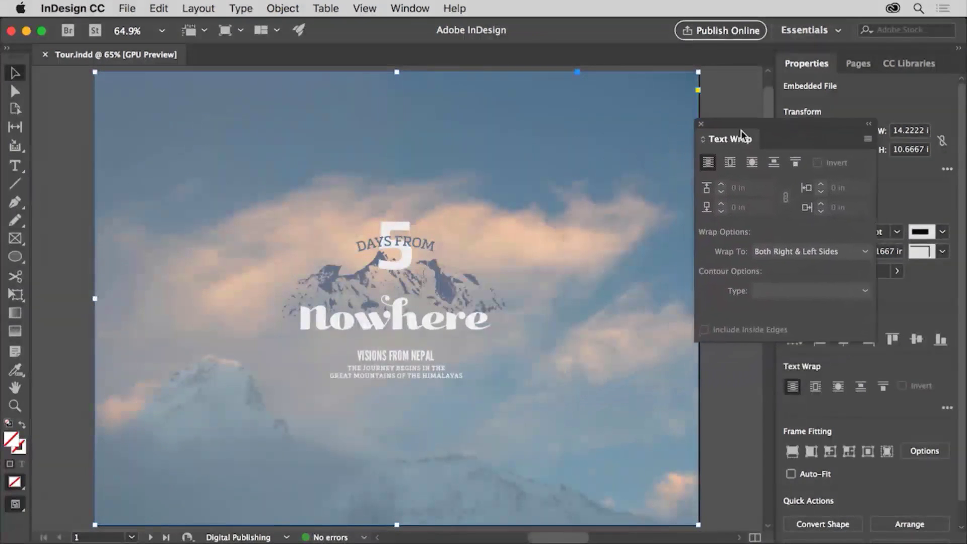
Dock the Text Wrap panel with the side panels, then reset the Essentials workspace
click(701, 124)
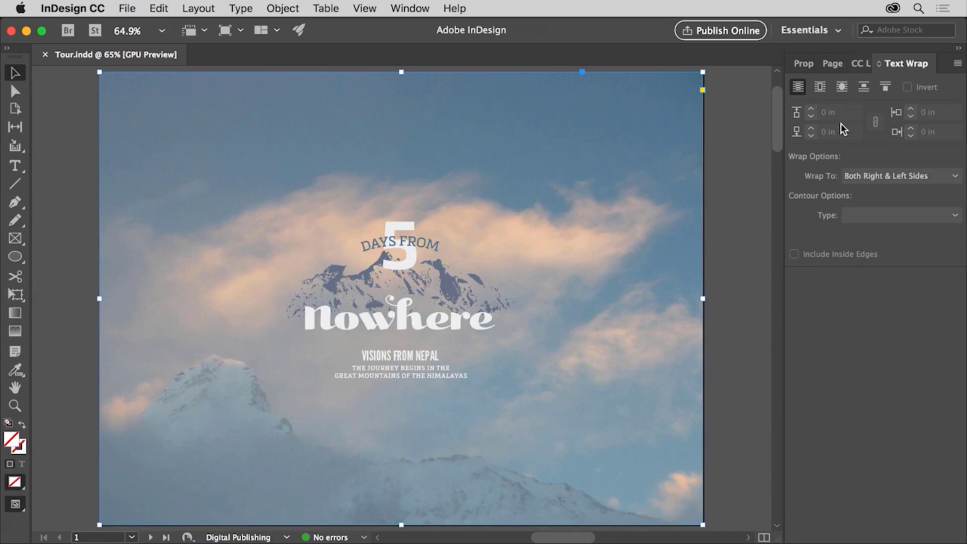
mouse_move(745, 178)
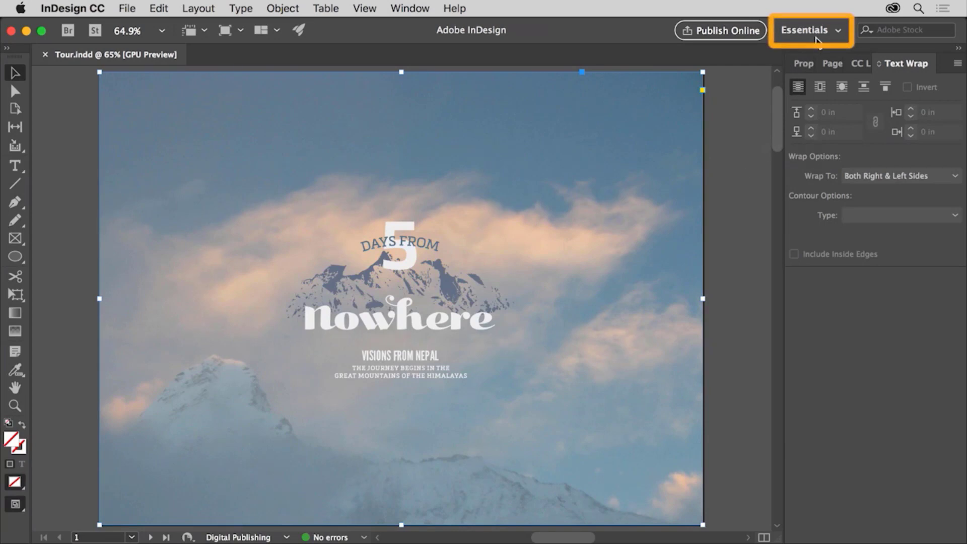
click(809, 31)
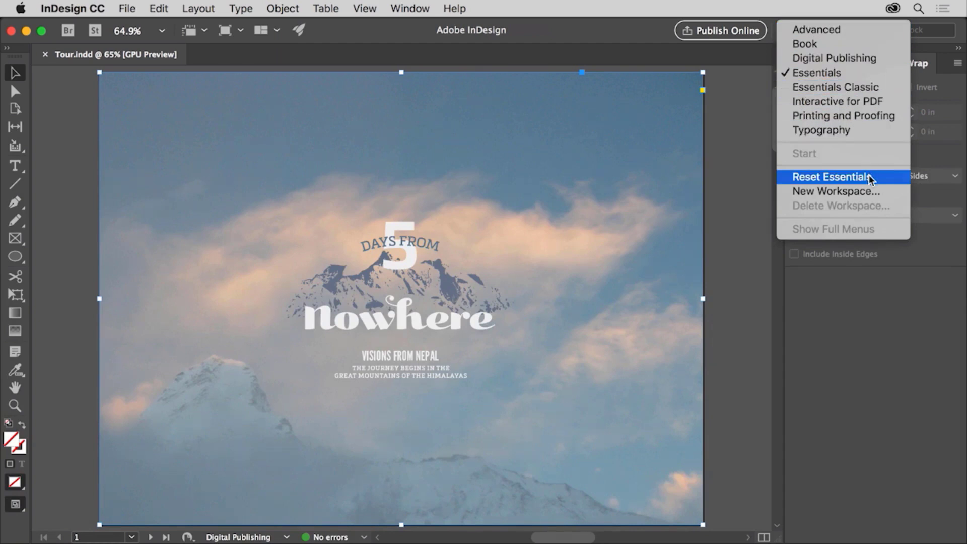
click(833, 176)
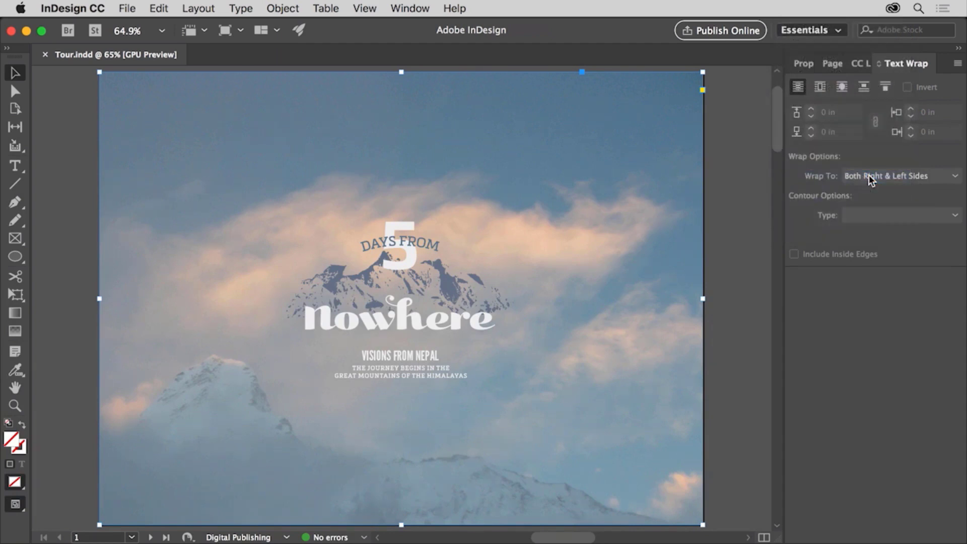